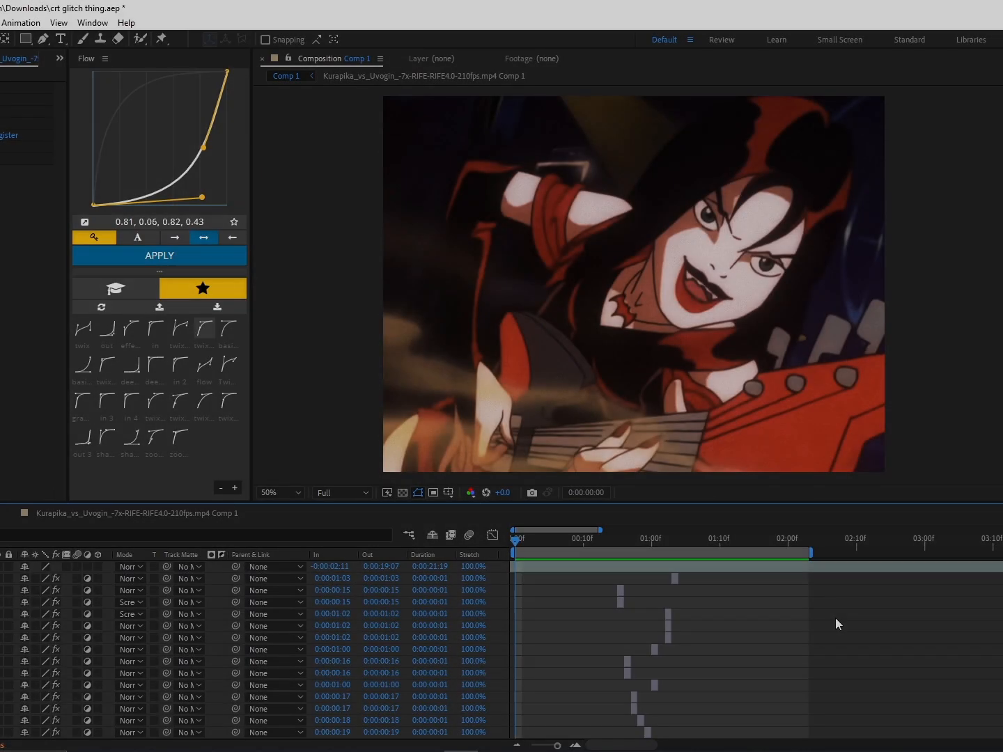
Scrub through several frames, including the caption frame, then expand all adjustment-layer effects
left_click(630, 538)
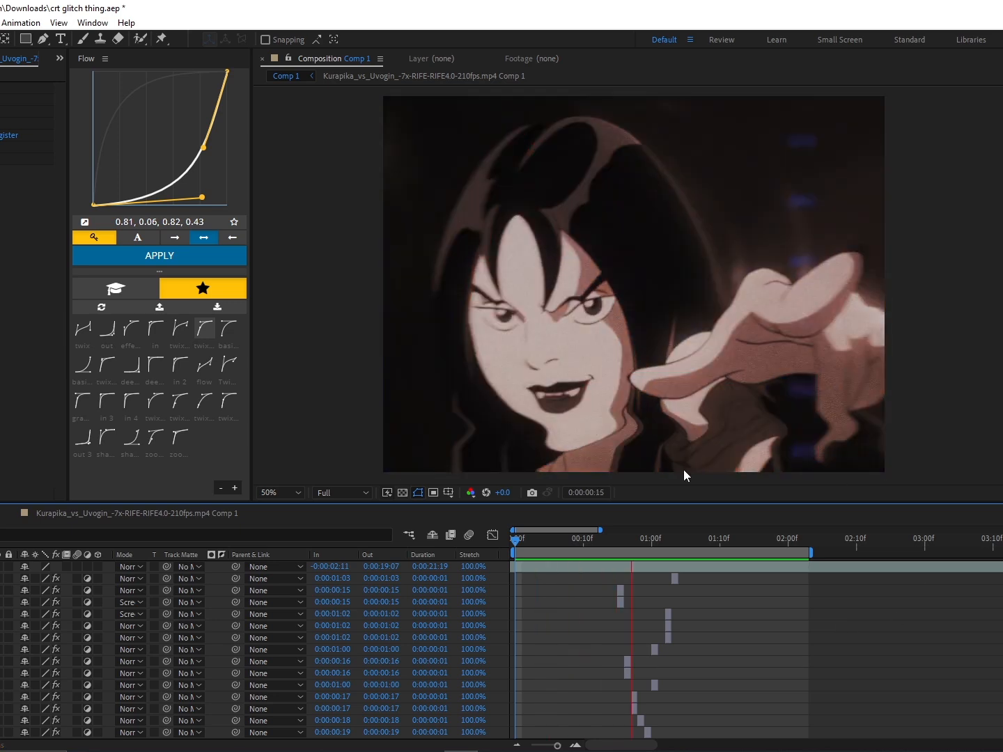
left_click(609, 538)
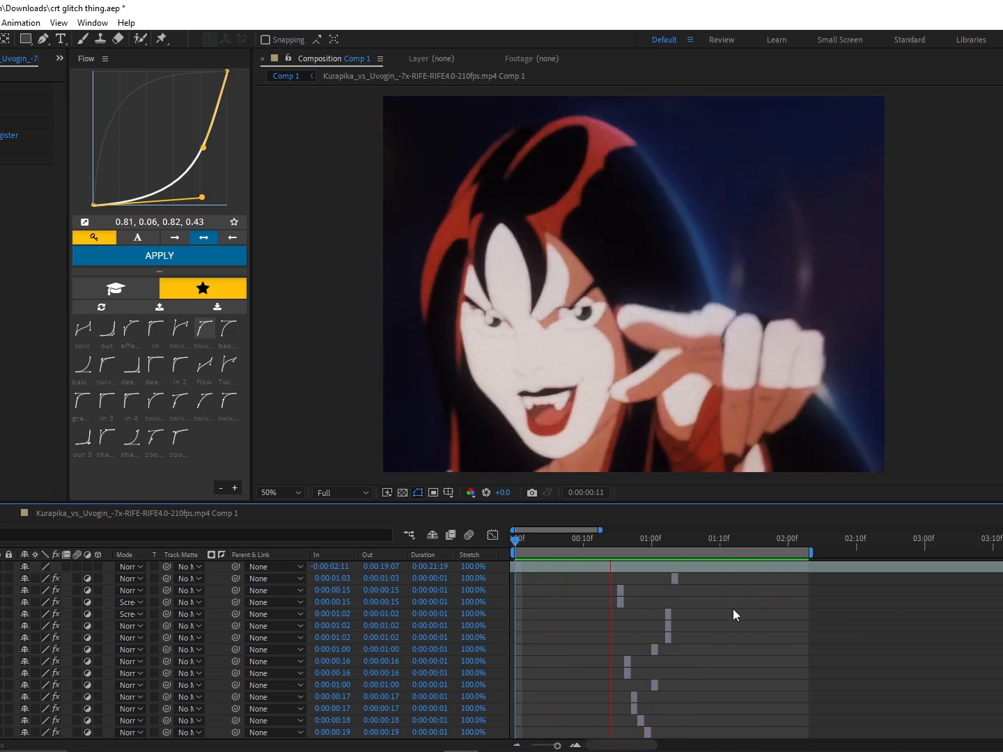
left_click(727, 539)
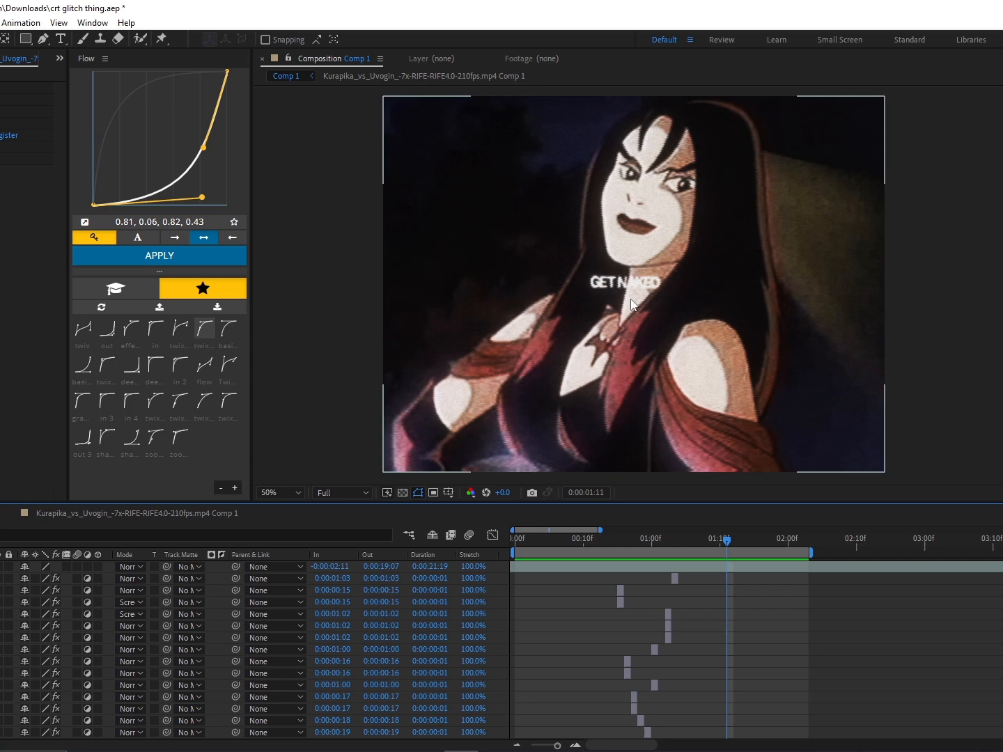
left_click(637, 539)
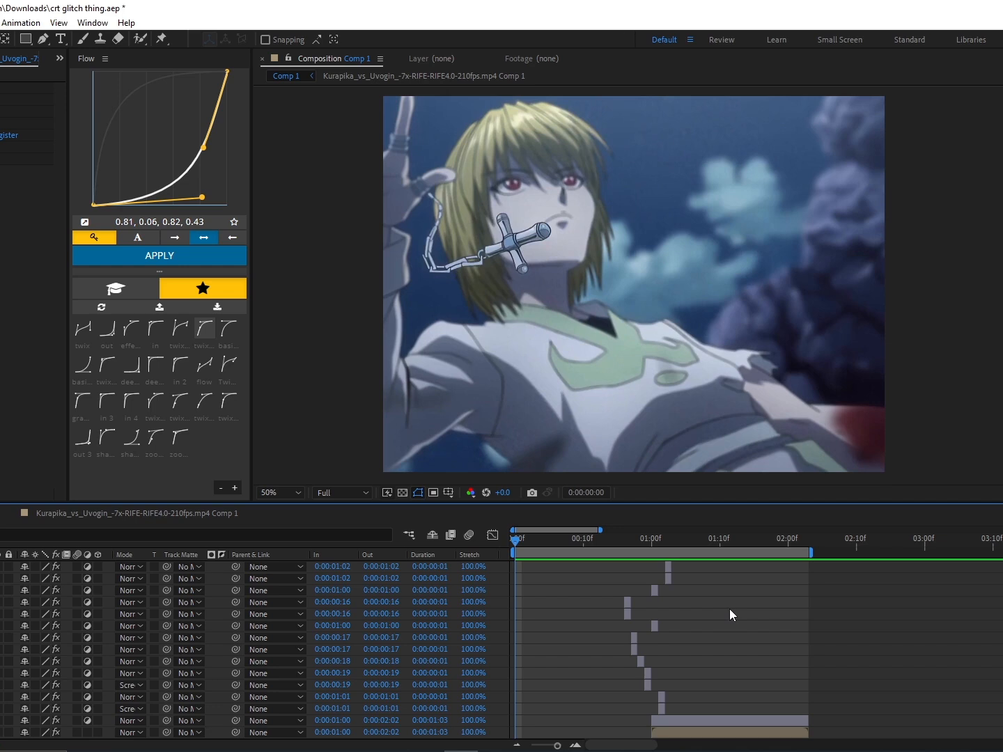
mouse_move(730, 620)
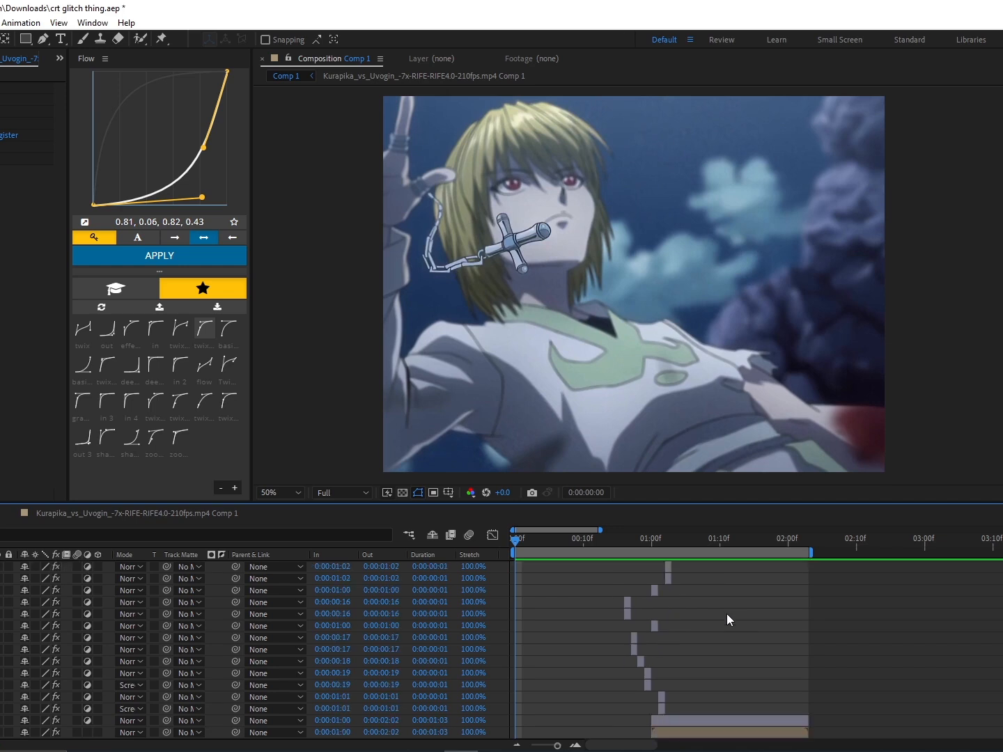
mouse_move(706, 619)
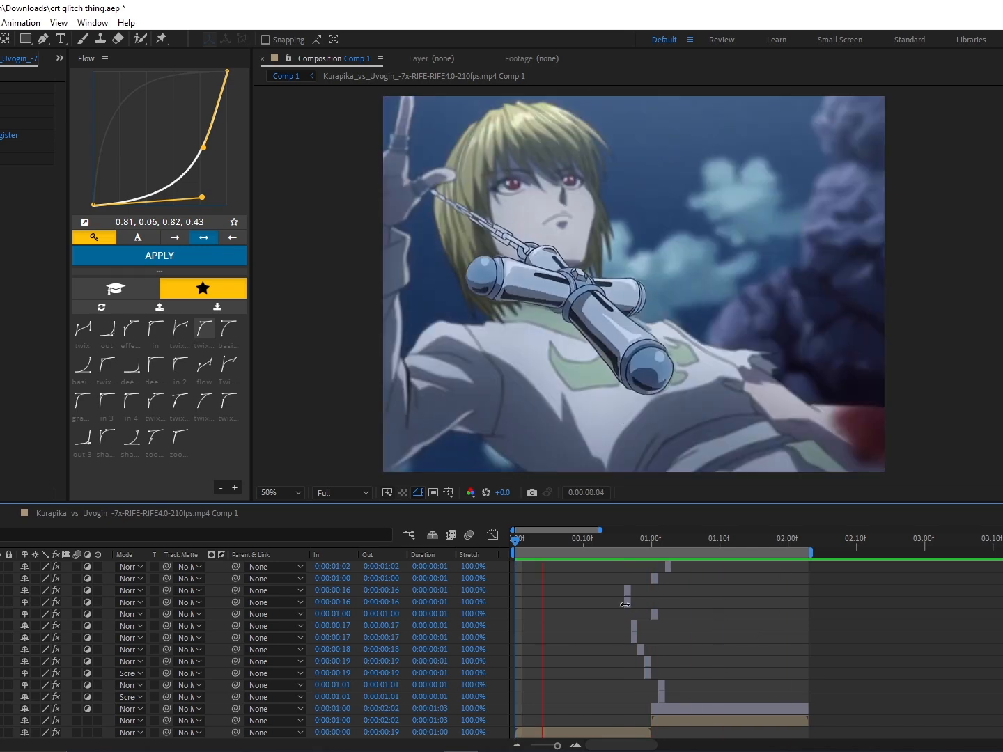
left_click(515, 538)
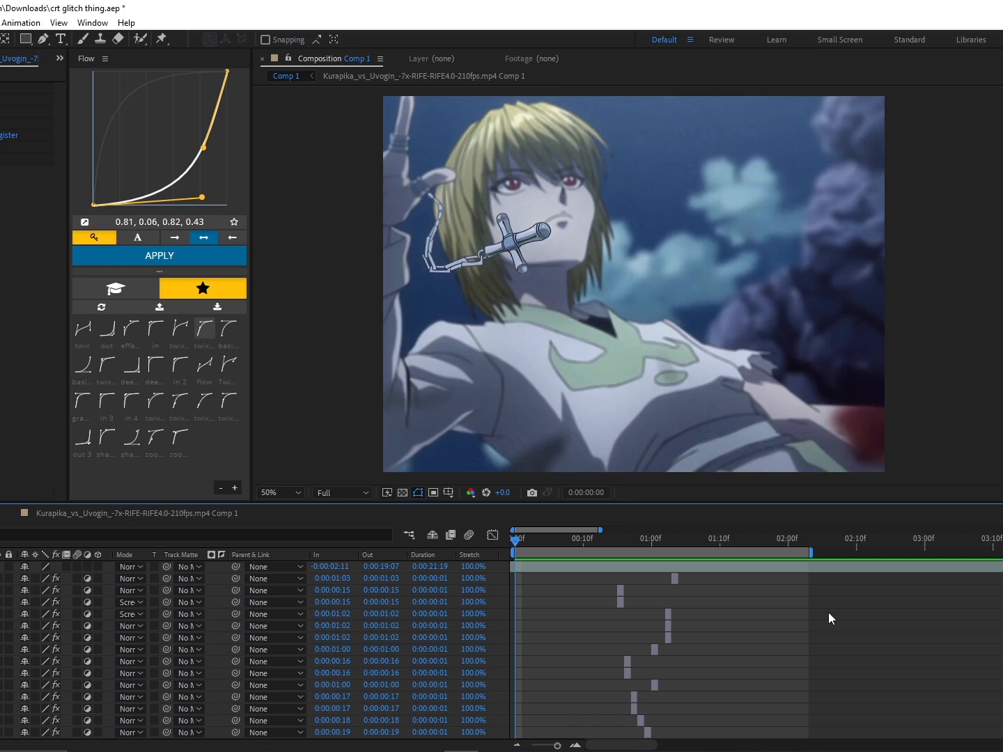
mouse_move(805, 620)
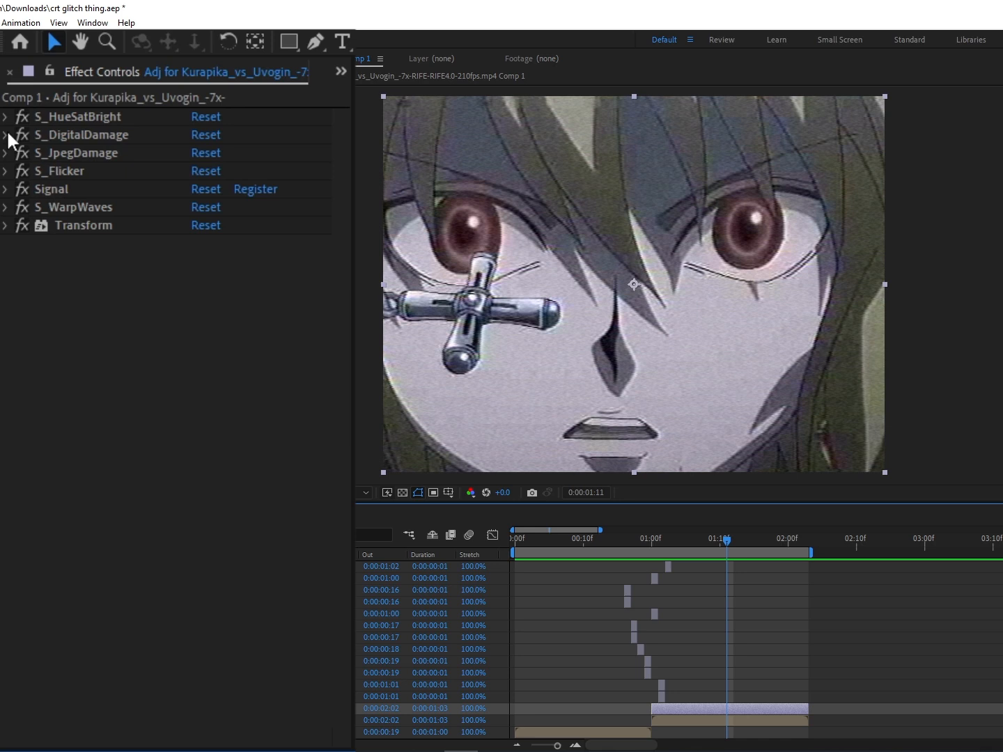
mouse_move(62, 381)
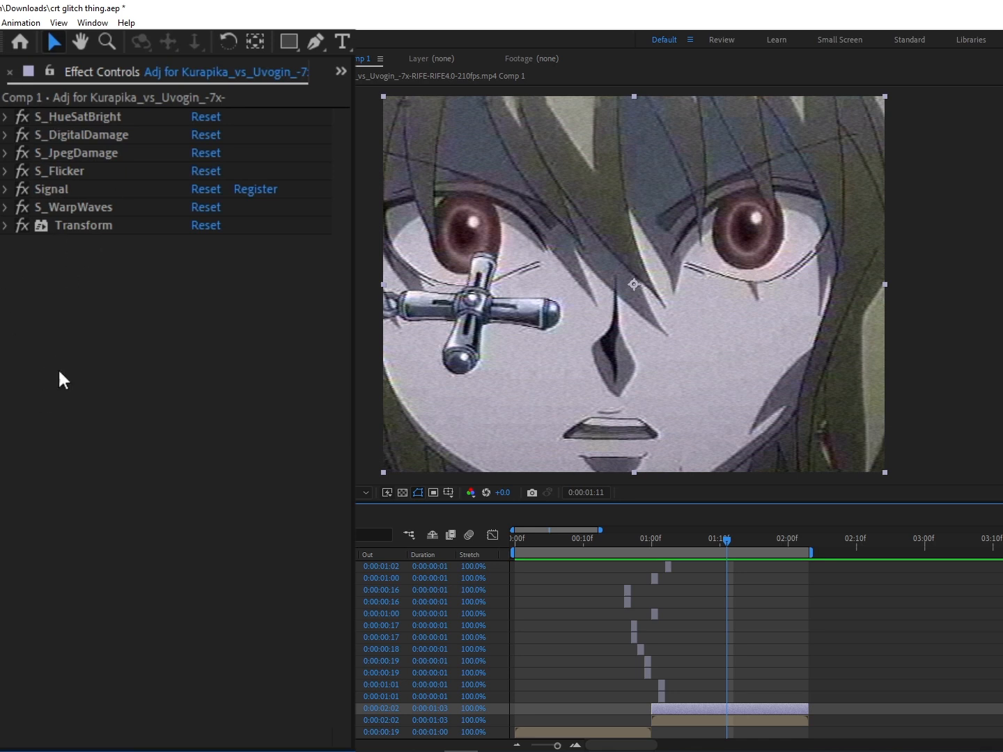
mouse_move(41, 175)
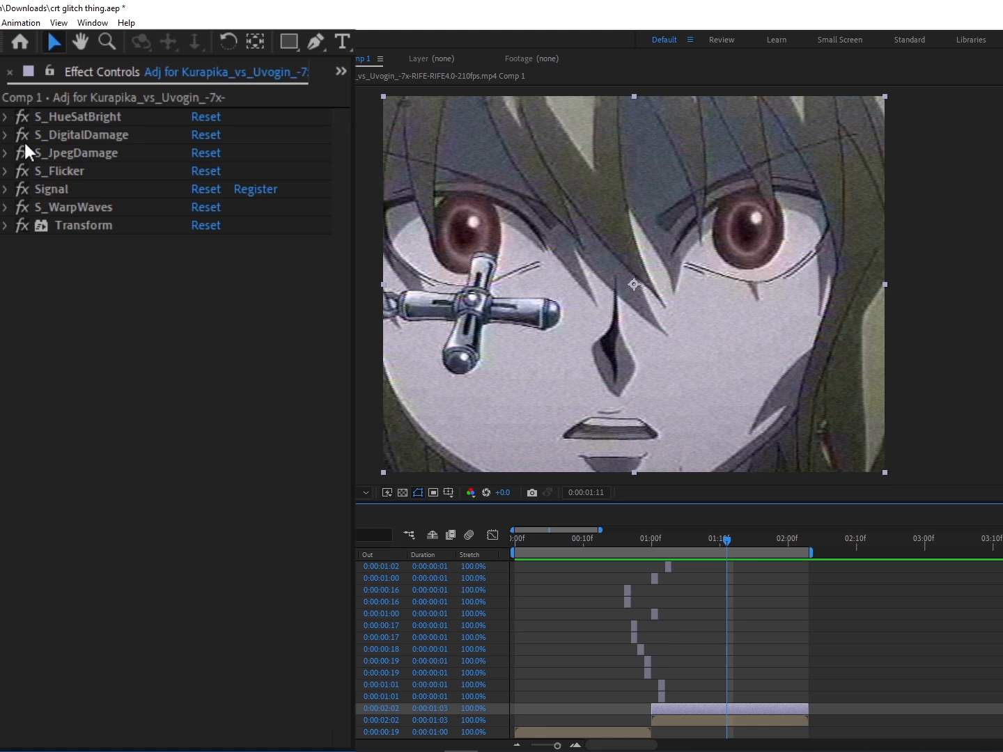
mouse_move(136, 523)
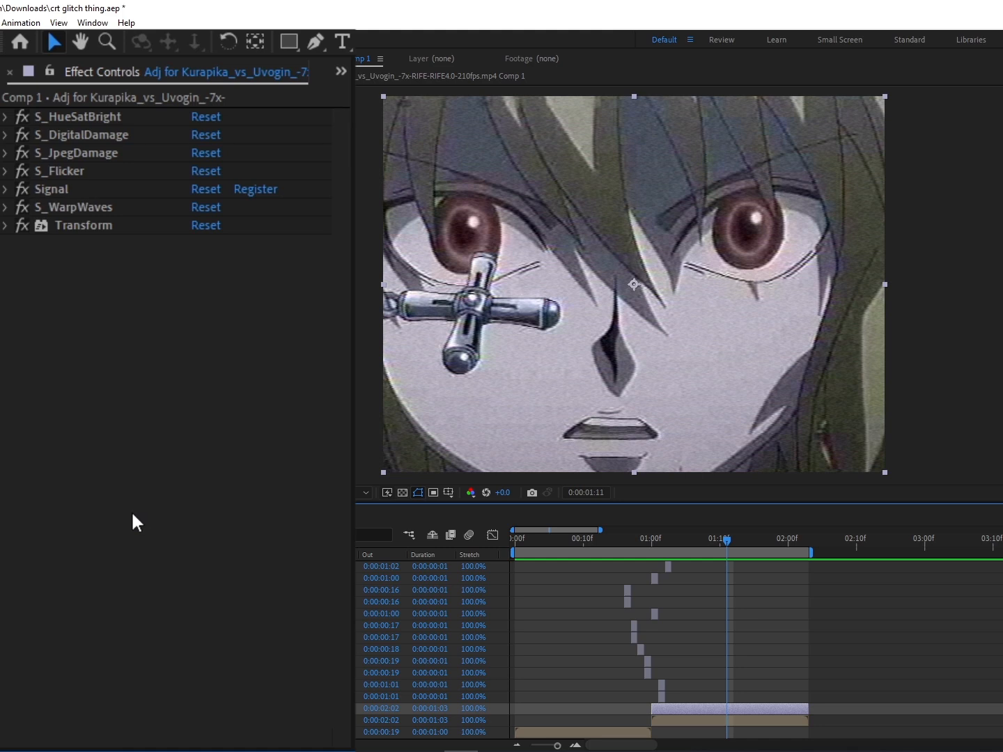
mouse_move(79, 225)
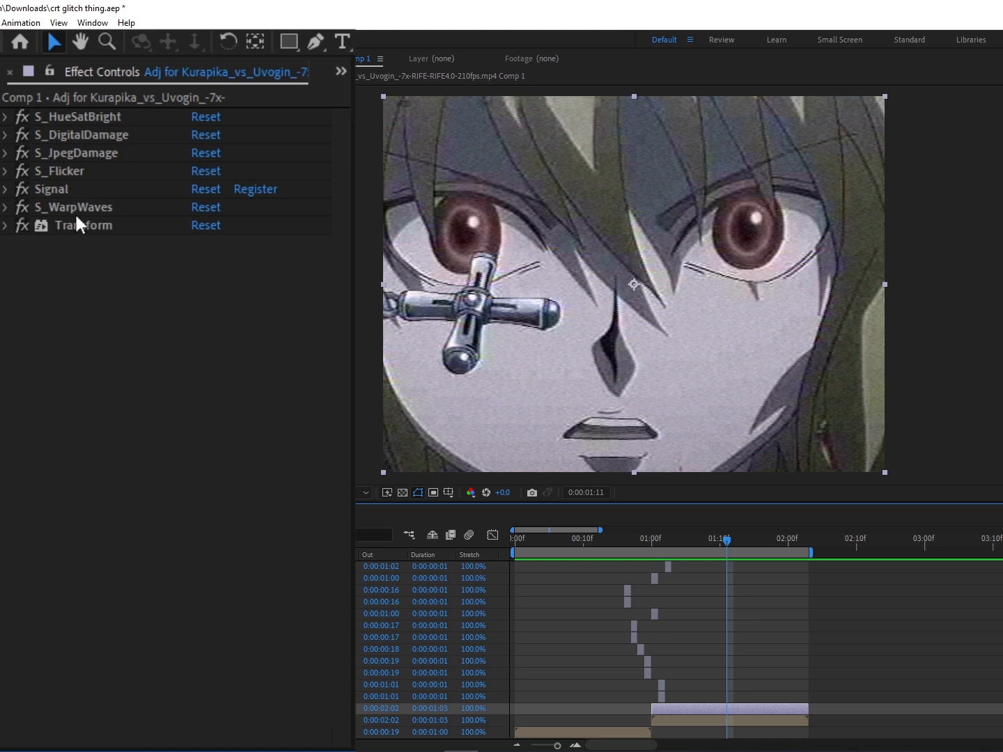
left_click(7, 117)
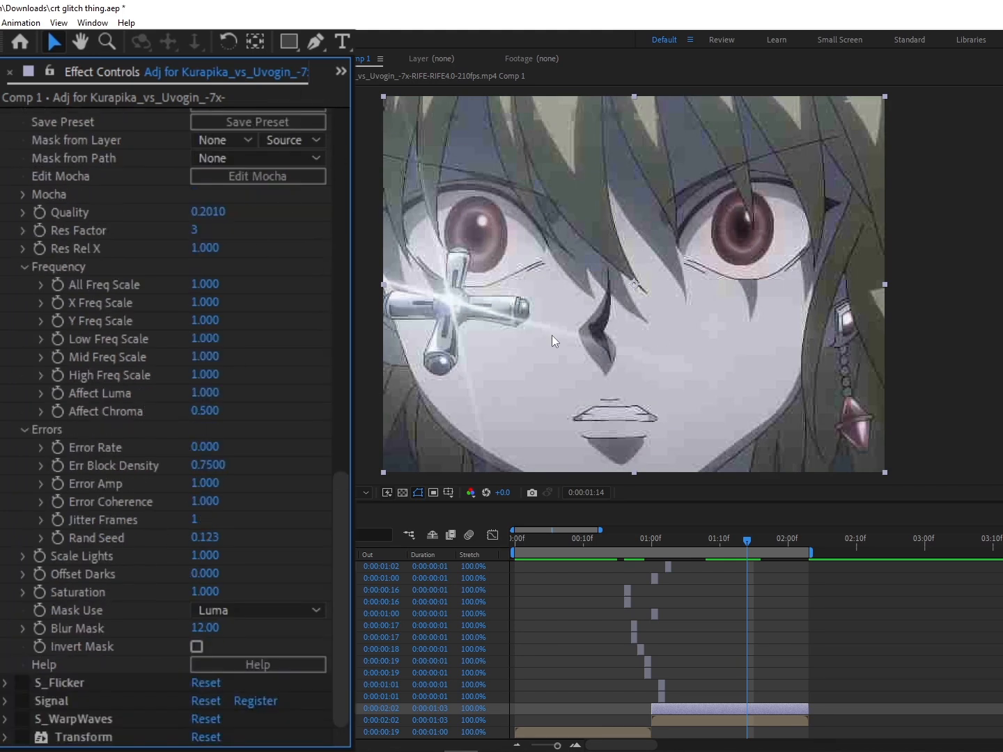
left_click(738, 542)
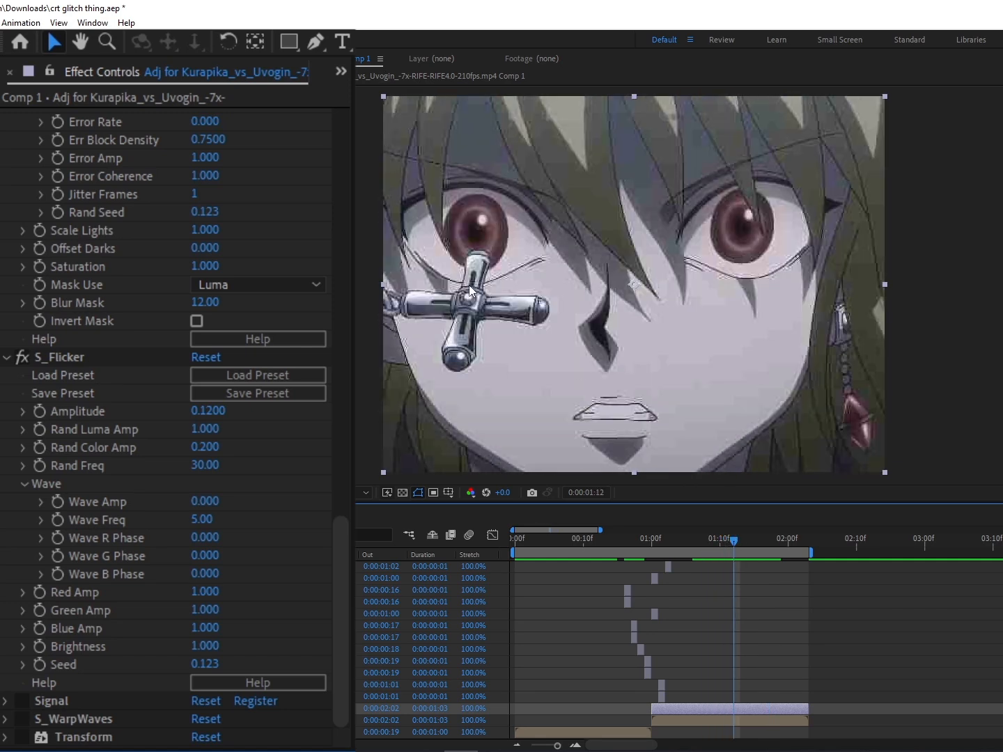
mouse_move(203, 487)
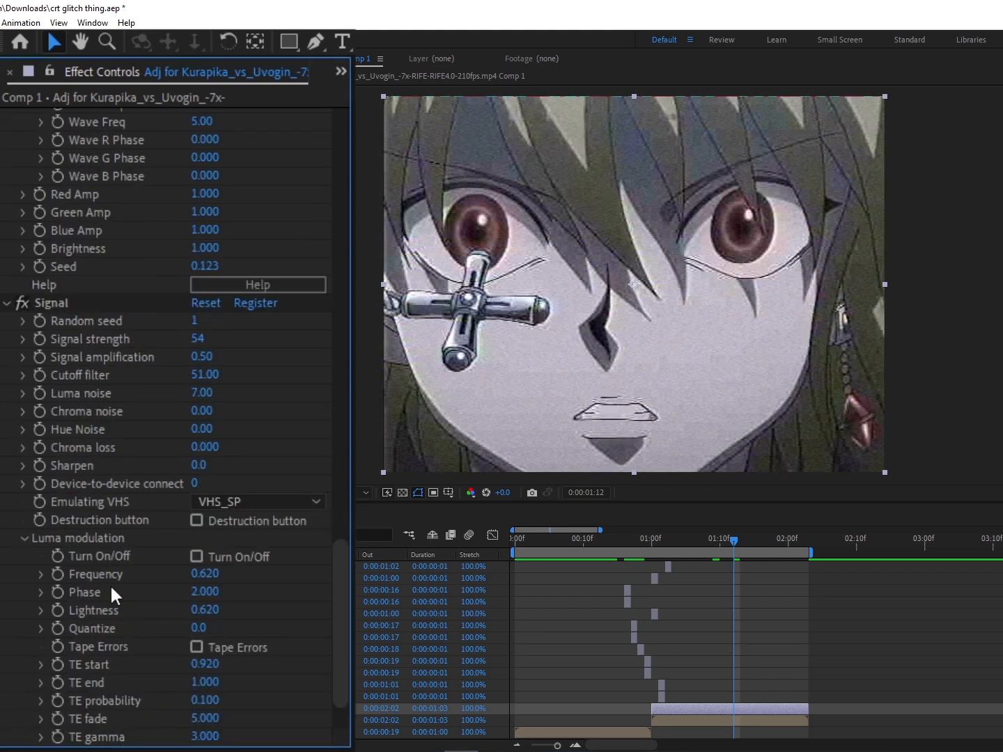
scroll("down", 3)
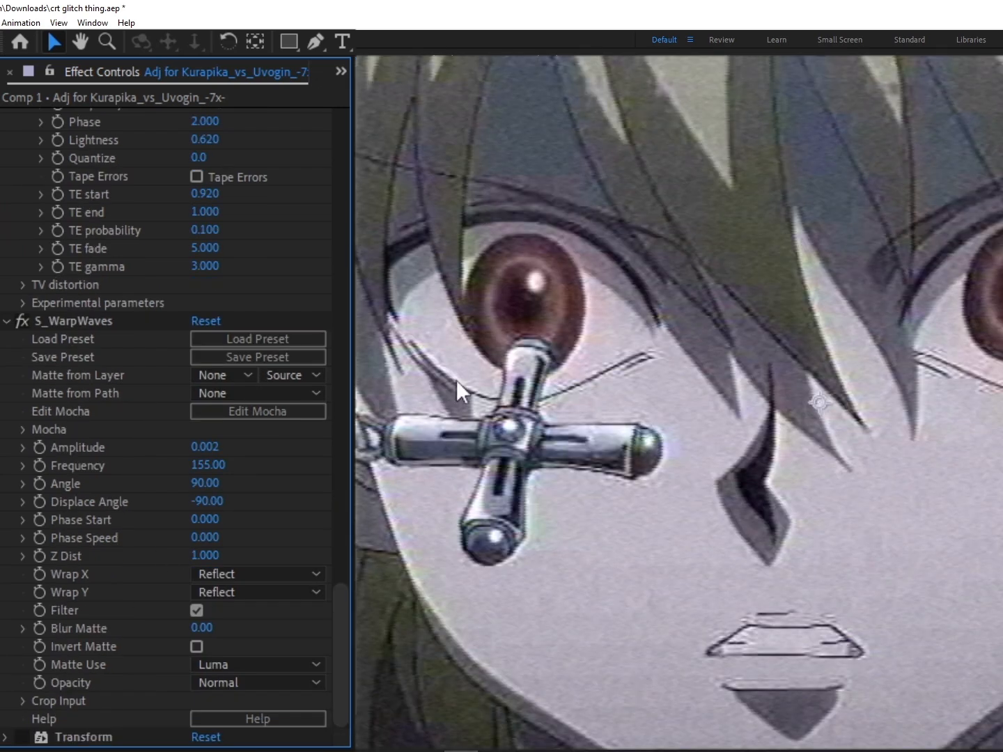
mouse_move(505, 101)
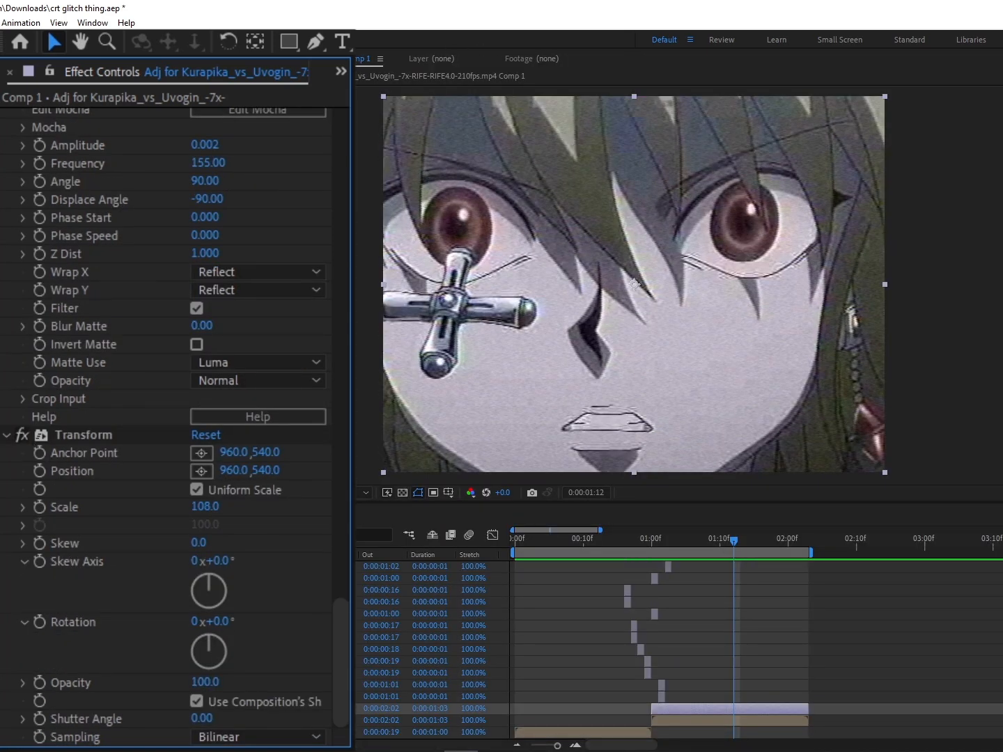
left_click(700, 541)
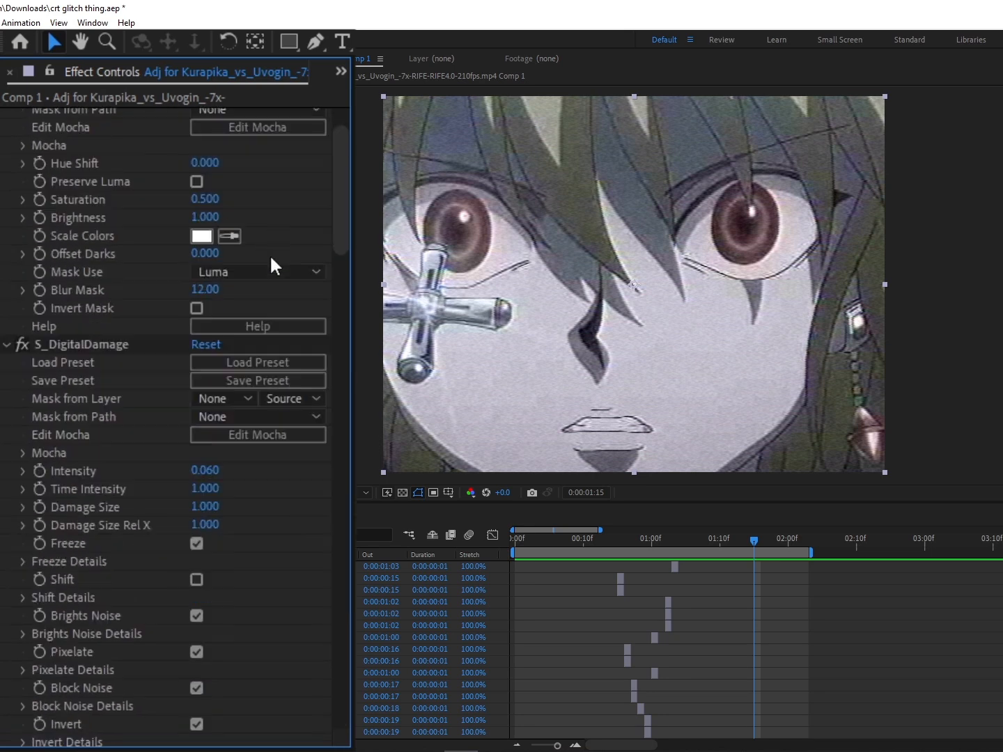
scroll("down", 3)
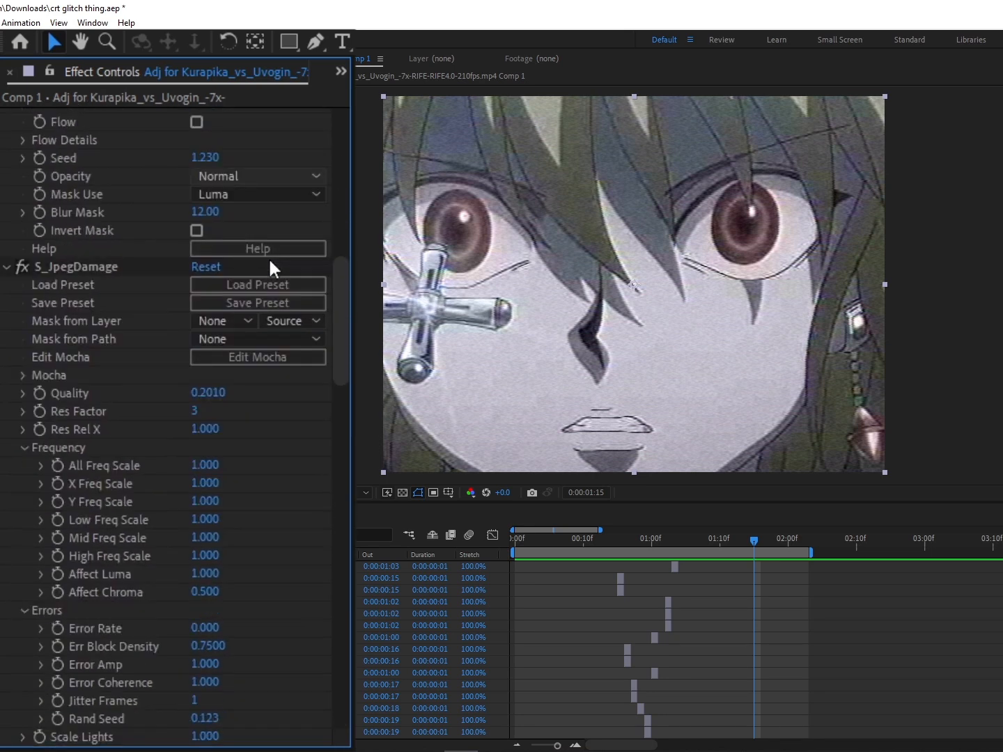
scroll("down", 3)
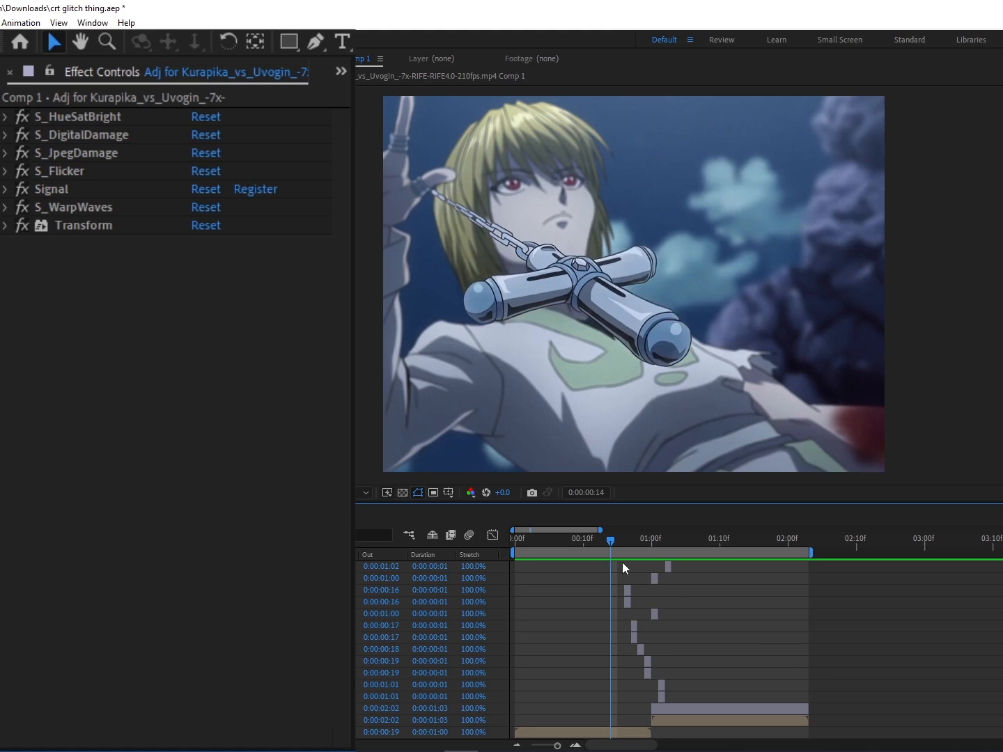
mouse_move(622, 568)
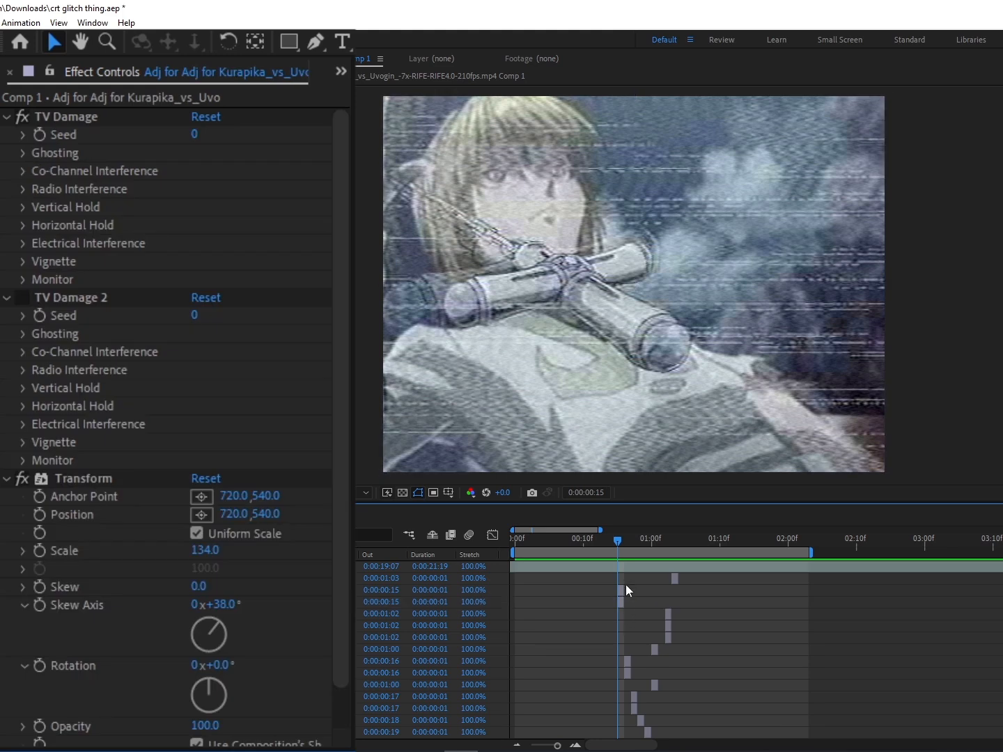
Show the glitch framer near frame 15, with its two TV Damage effects and skewed Transform
scroll("down", 3)
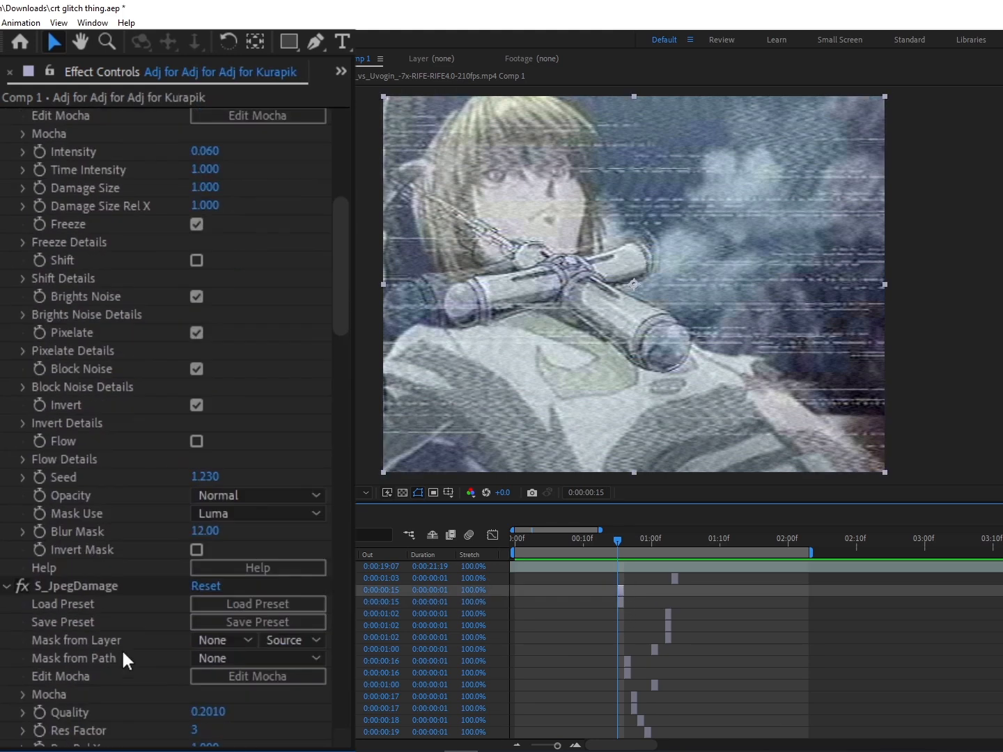
scroll("up", 3)
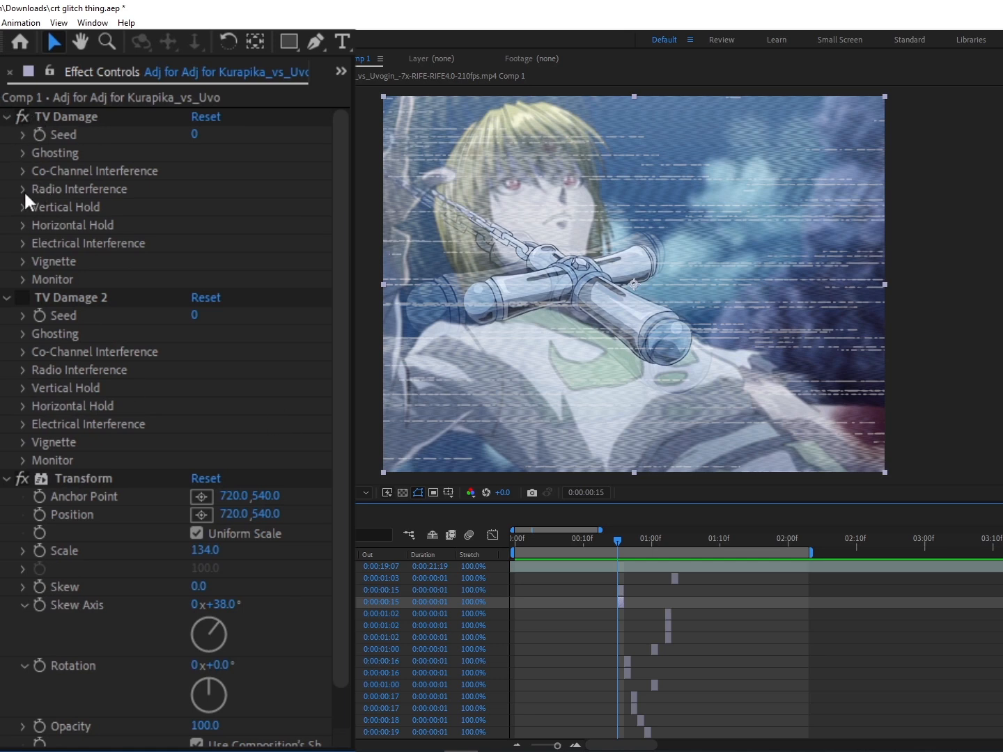
Expand TV Damage's Radio Interference, Electrical Interference and Placement, then recheck the Transform settings
left_click(22, 189)
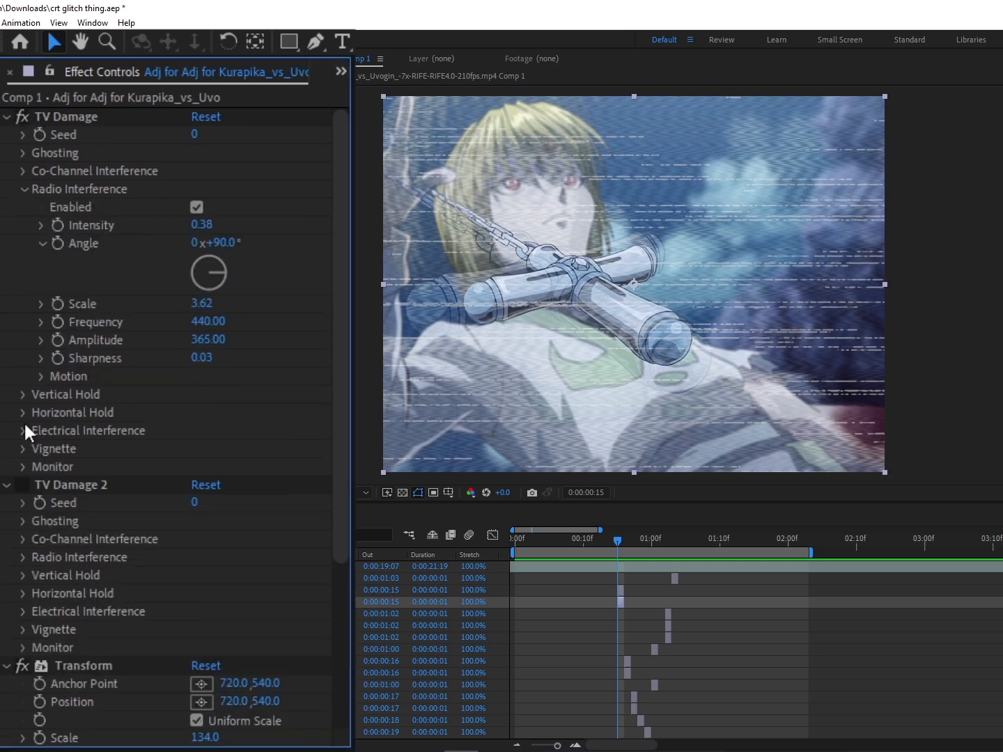
left_click(23, 431)
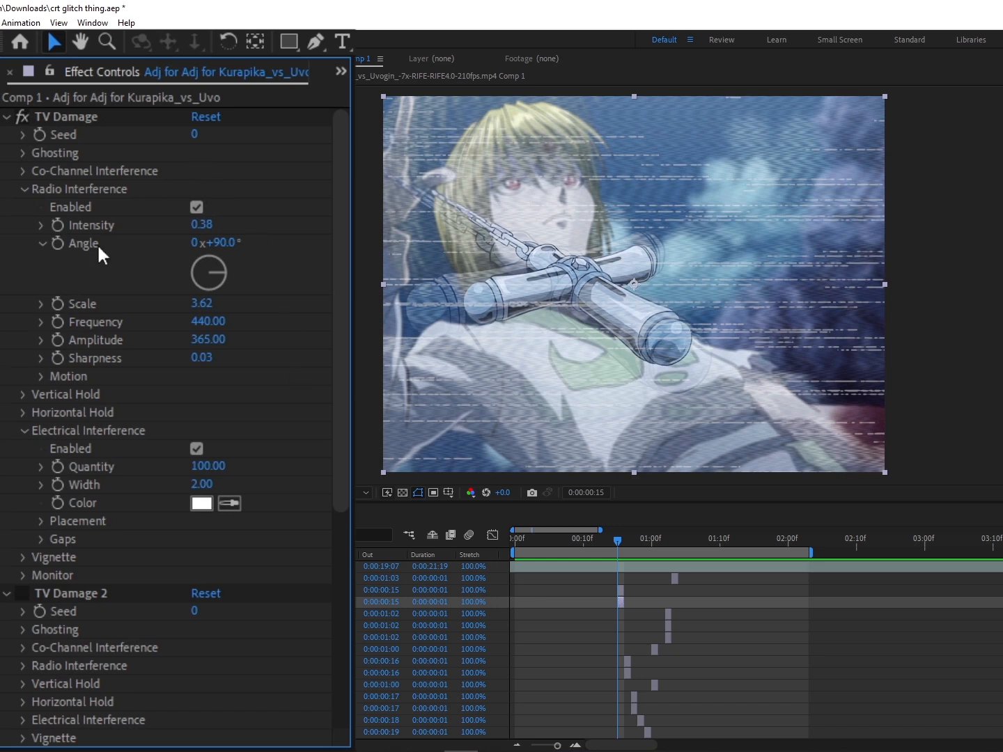
mouse_move(80, 520)
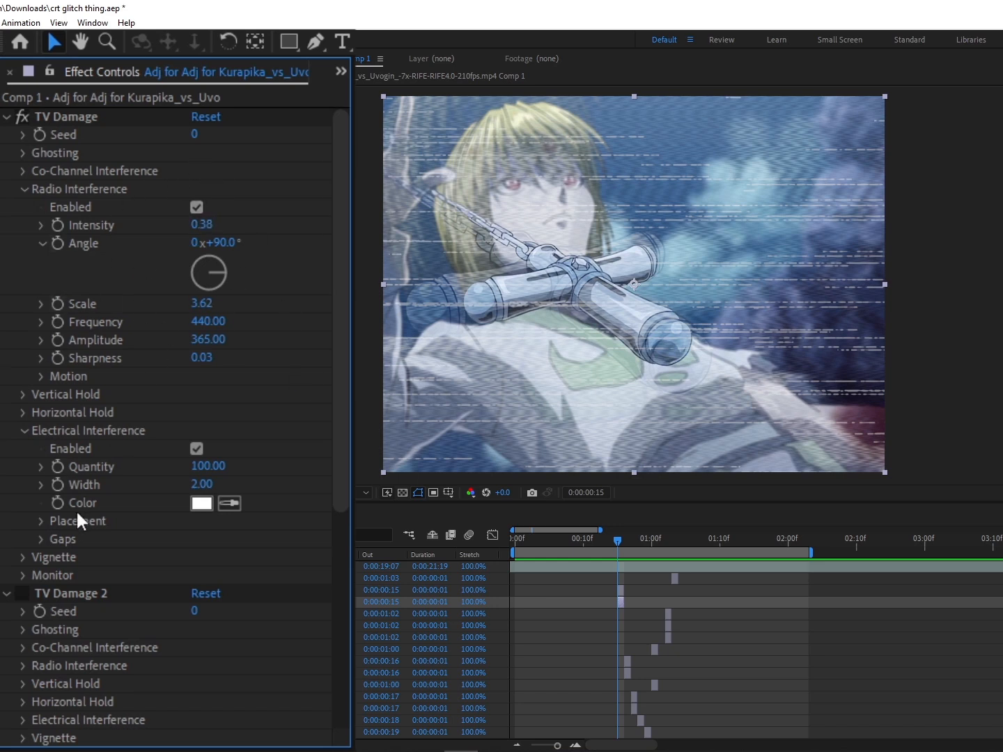
left_click(41, 521)
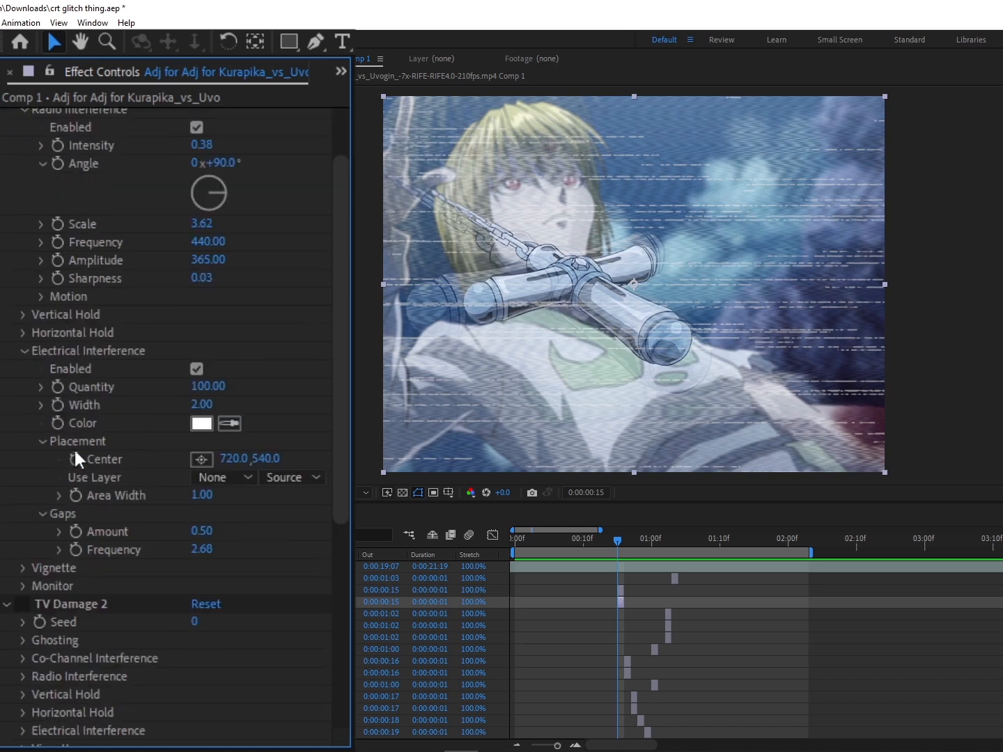
mouse_move(202, 550)
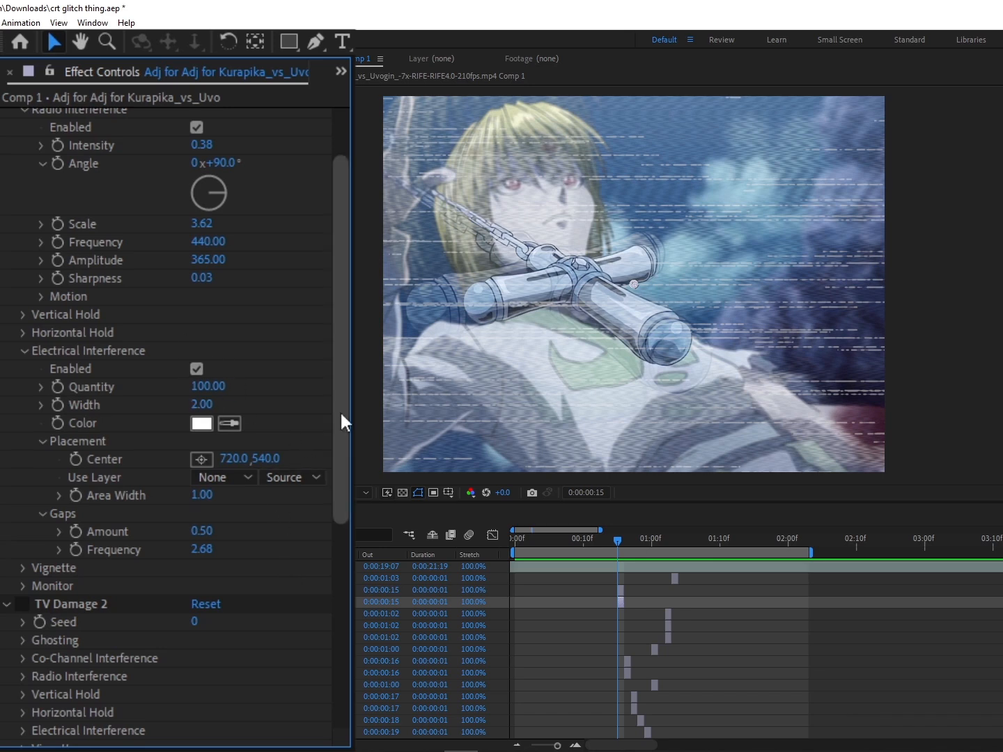
scroll("up", 3)
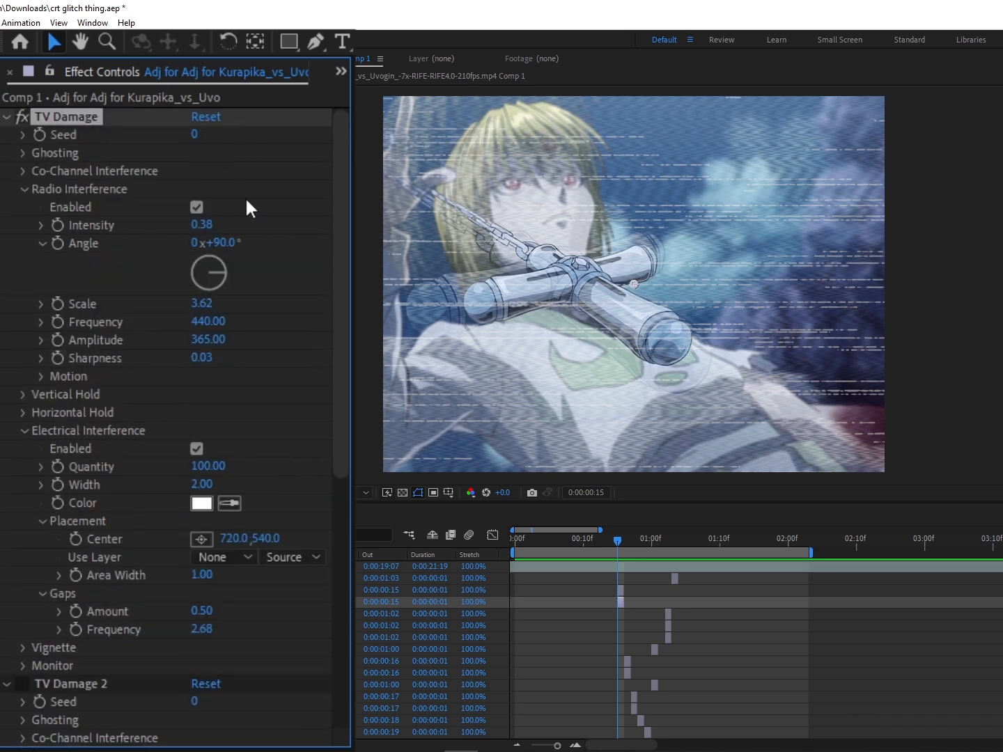
scroll("down", 3)
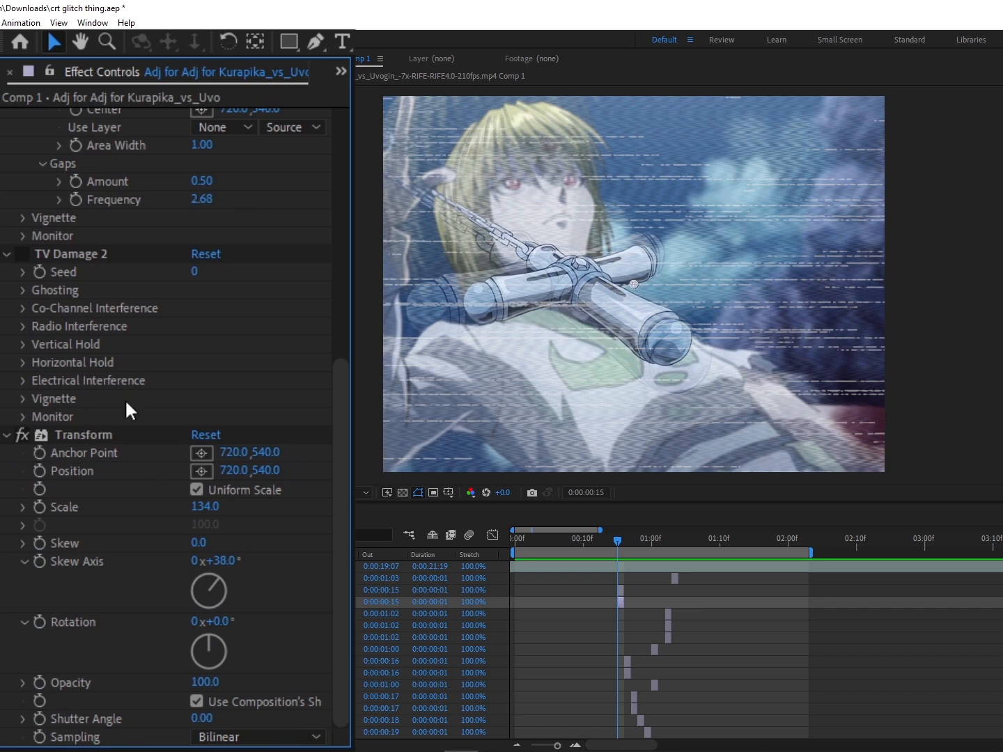
mouse_move(633, 547)
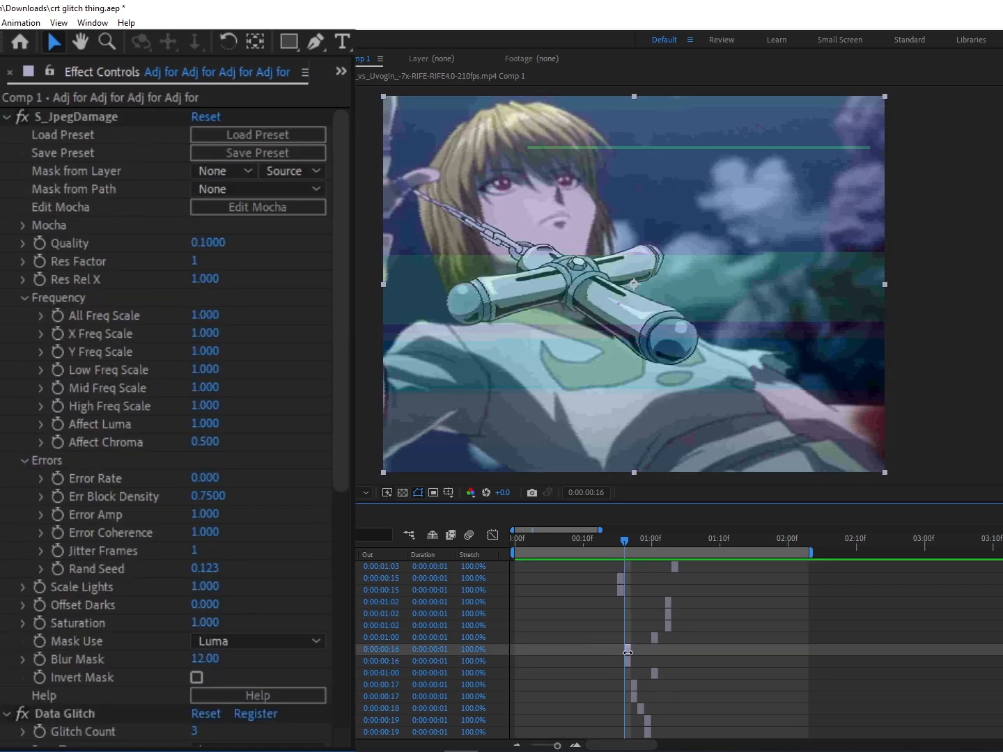
Expand S_JpegDamage and scroll through the Data Glitch and Bad TV parameters
left_click(7, 117)
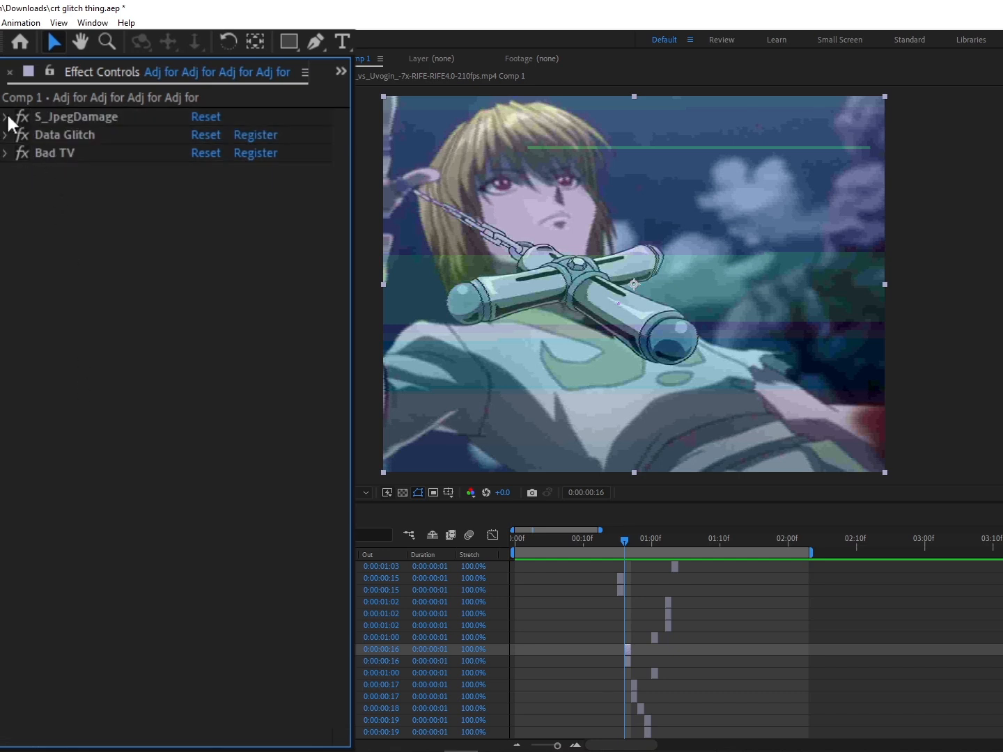
left_click(6, 116)
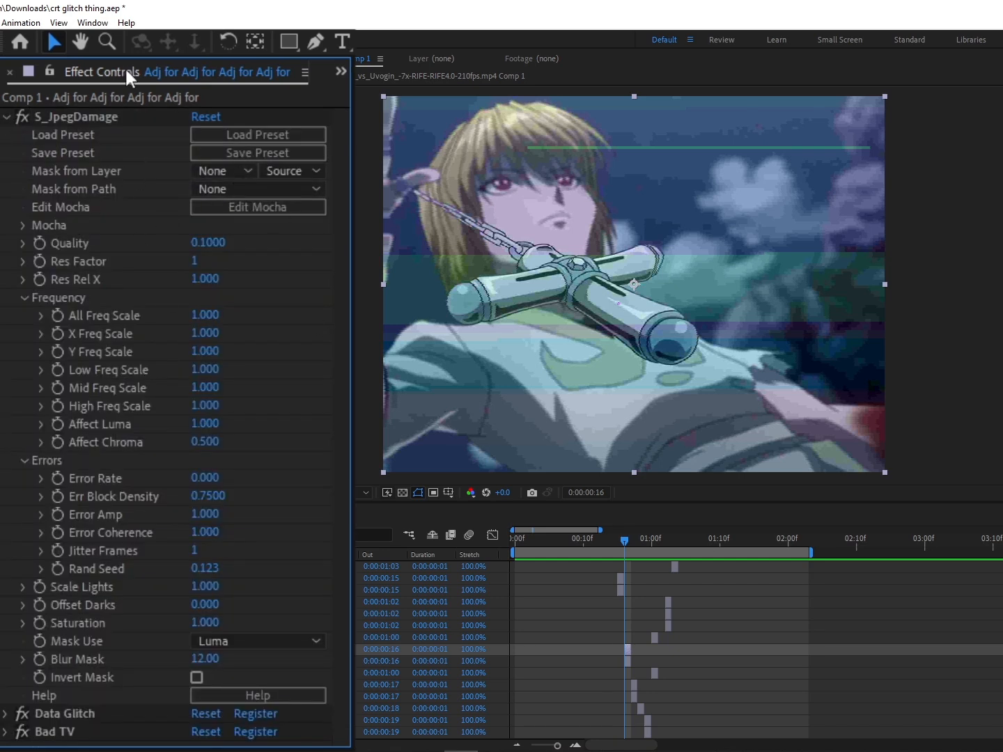
scroll("down", 3)
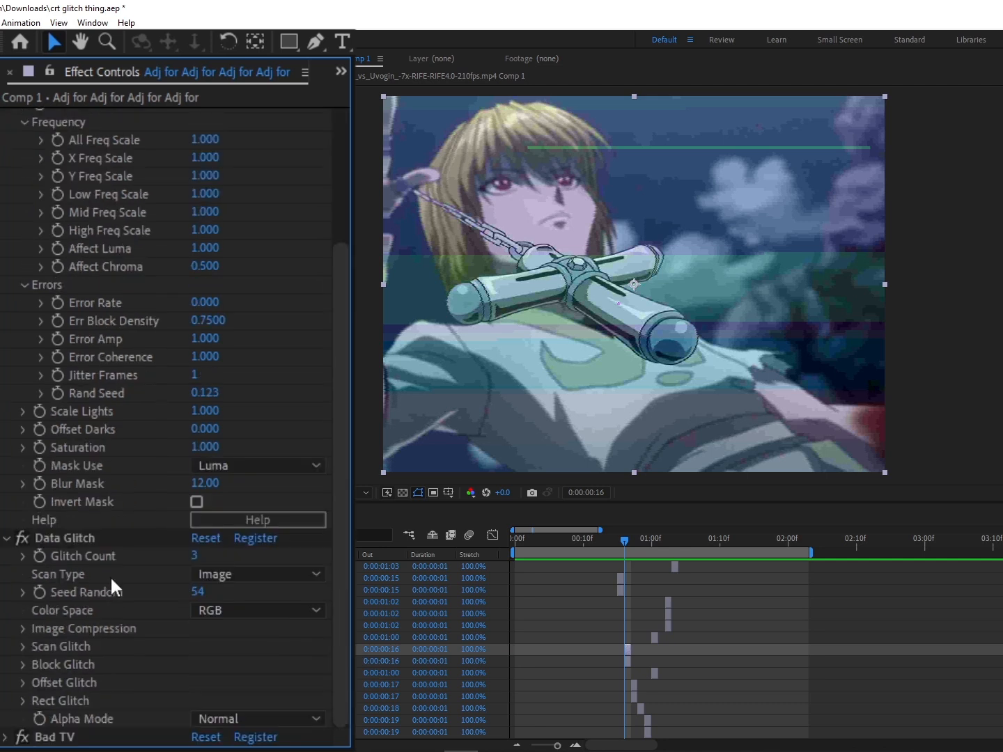
scroll("down", 3)
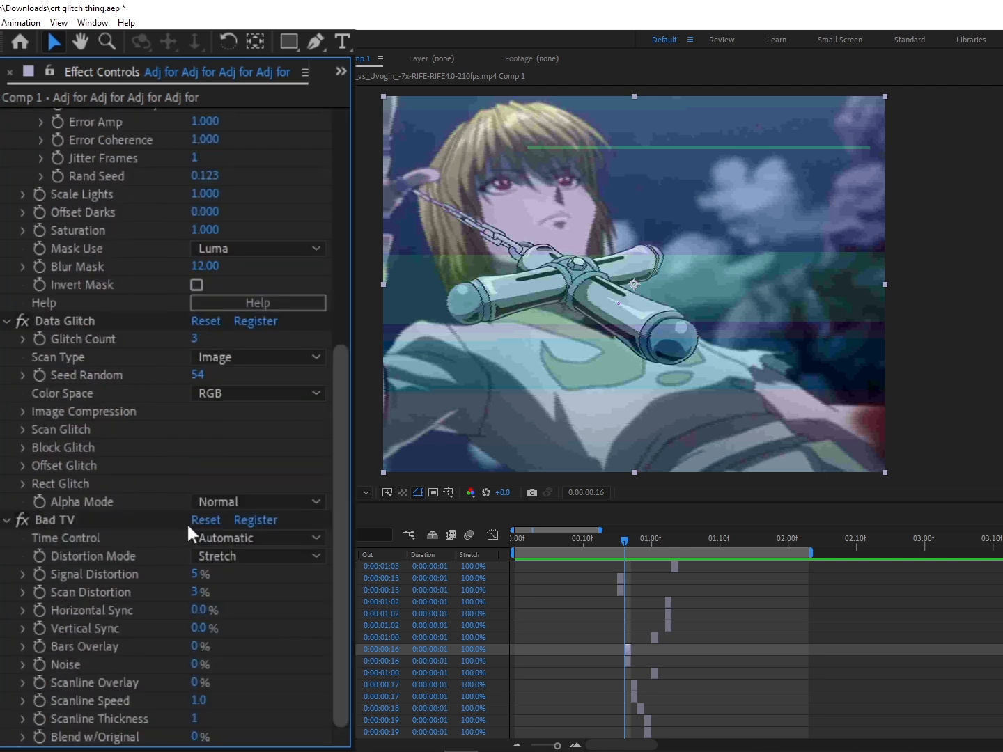
mouse_move(629, 636)
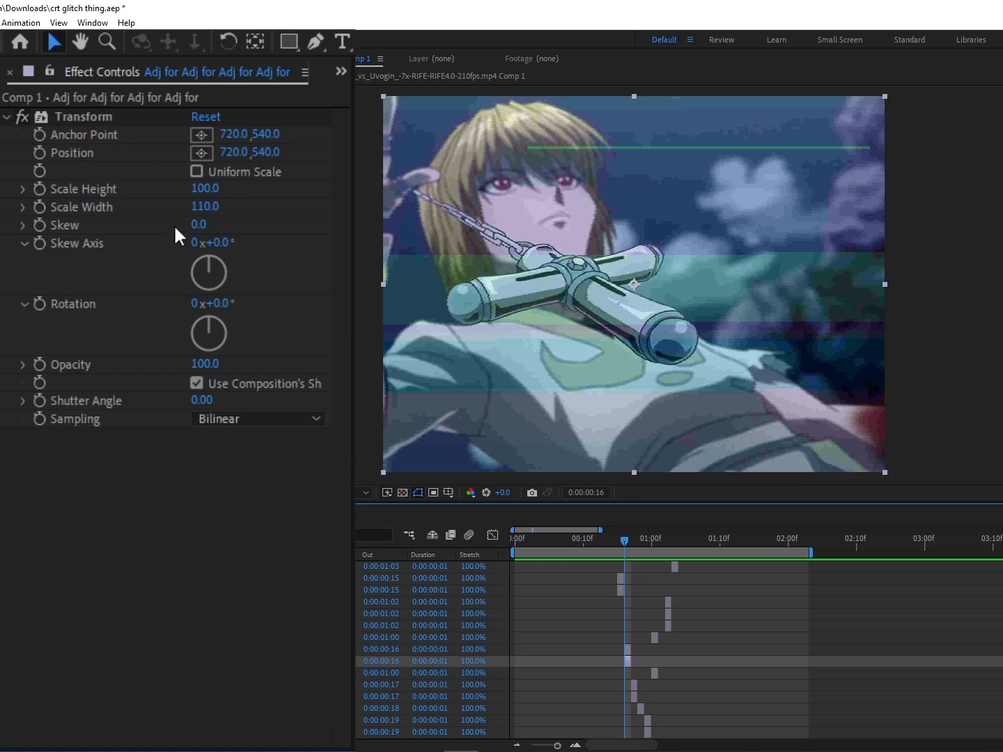
mouse_move(715, 463)
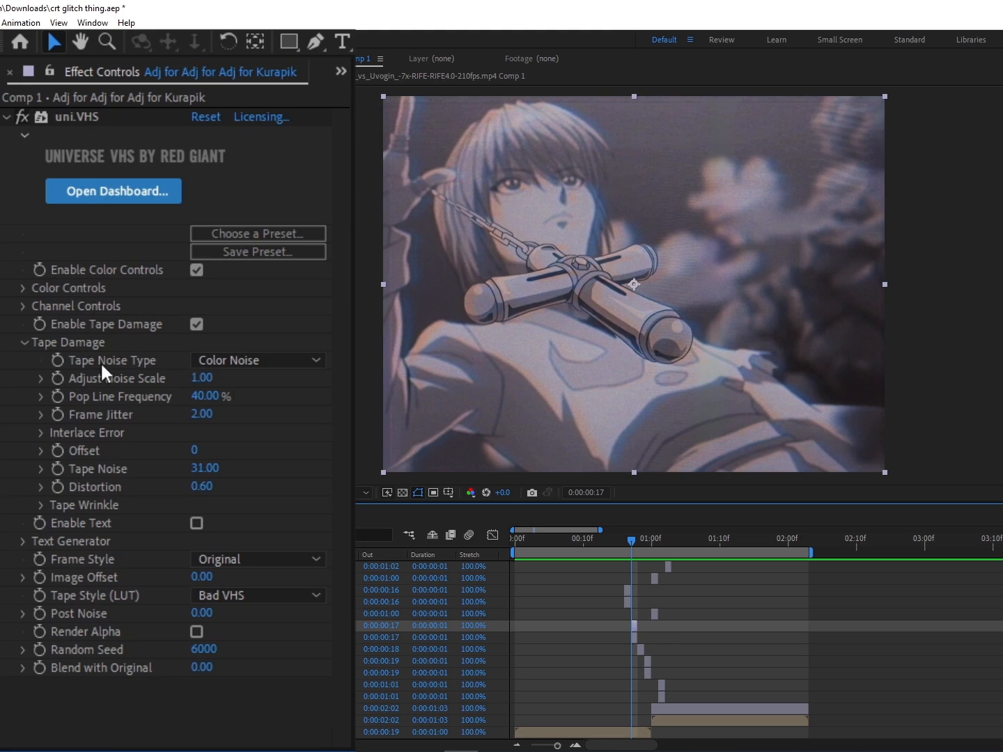
mouse_move(633, 638)
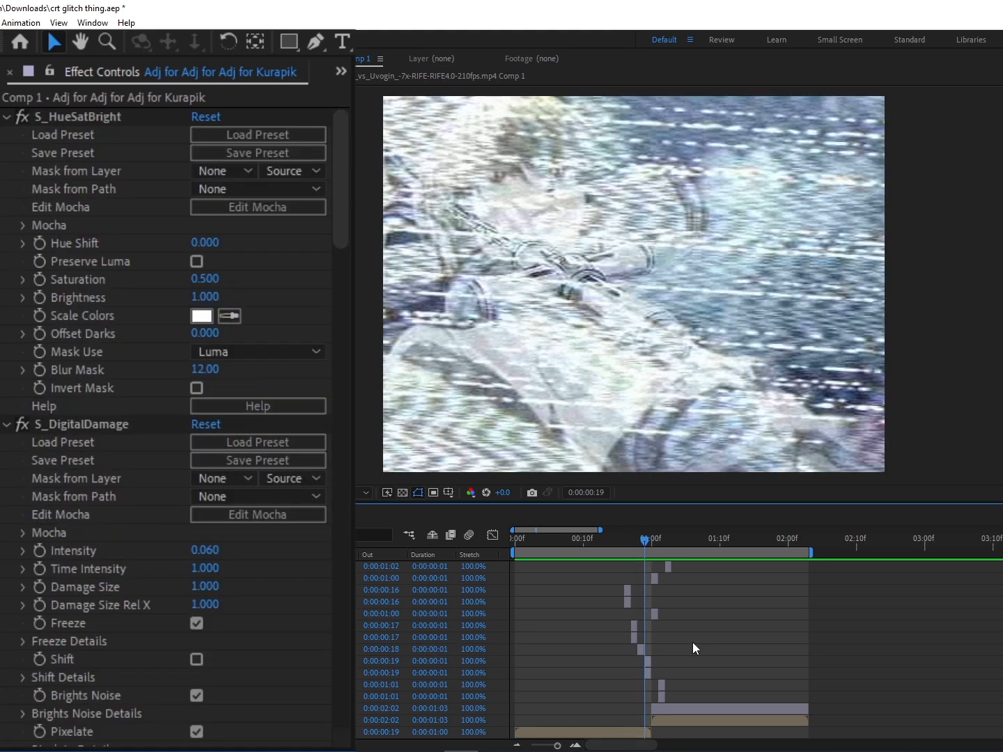
Select the next framer and review TV Damage 2, the 280-scale Transform and uni.RGB Separation
left_click(633, 284)
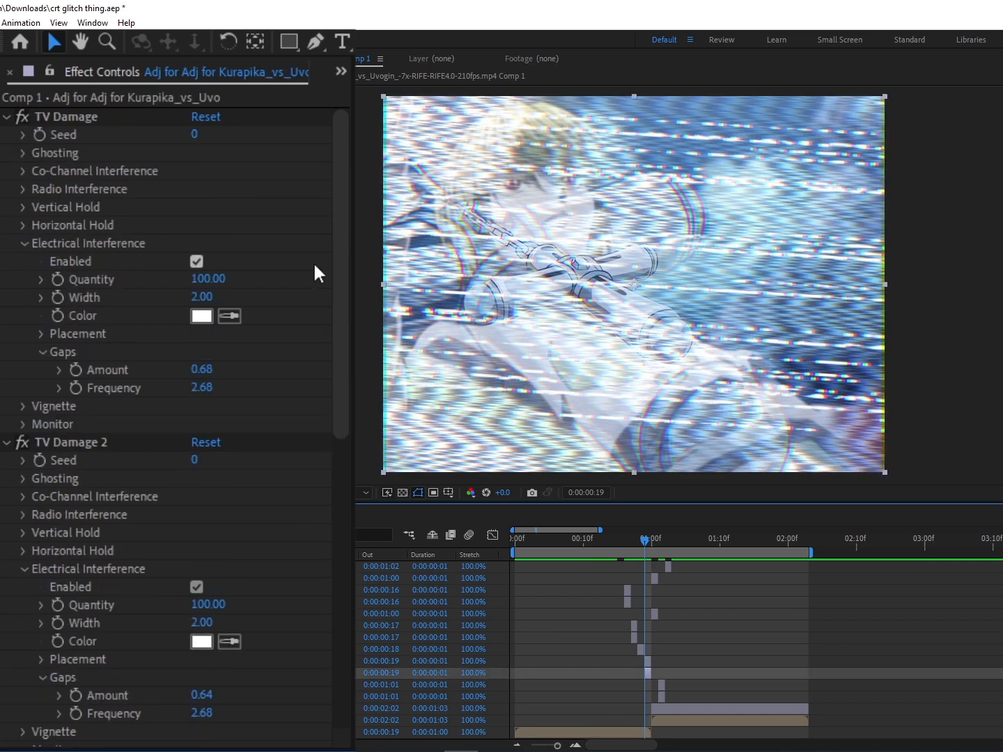
mouse_move(192, 249)
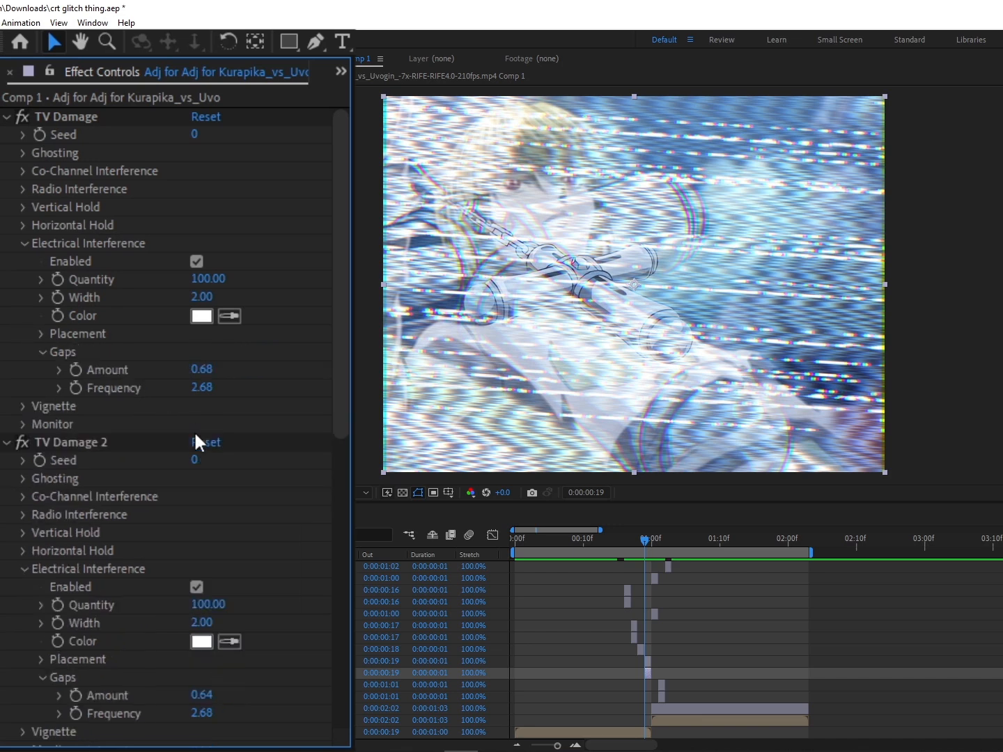
scroll("down", 3)
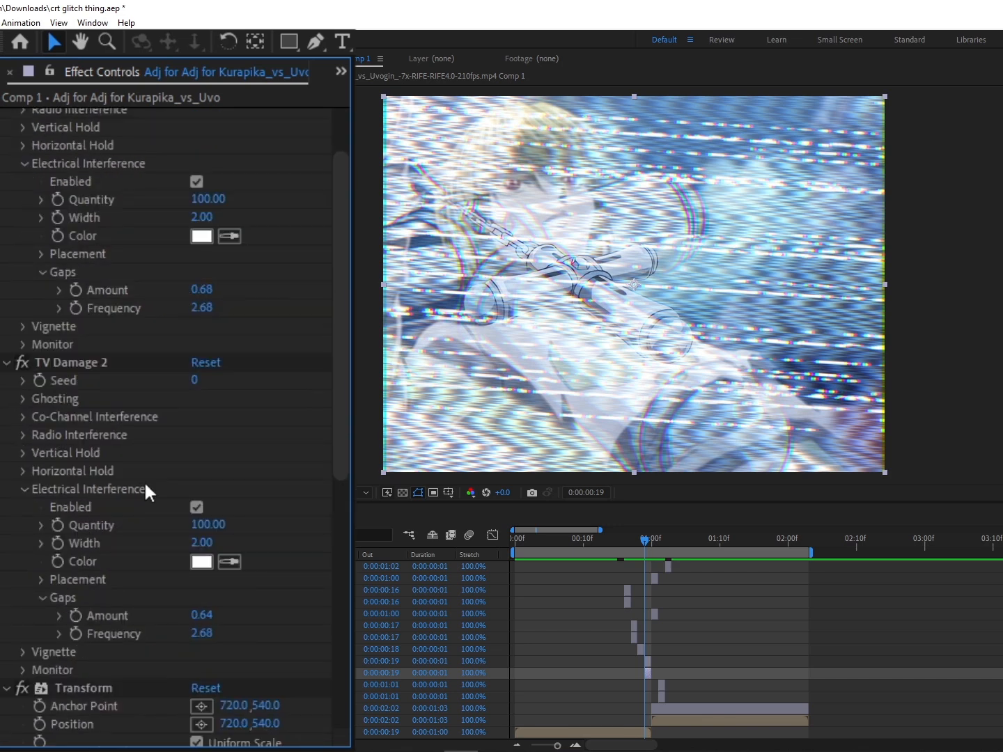
mouse_move(38, 589)
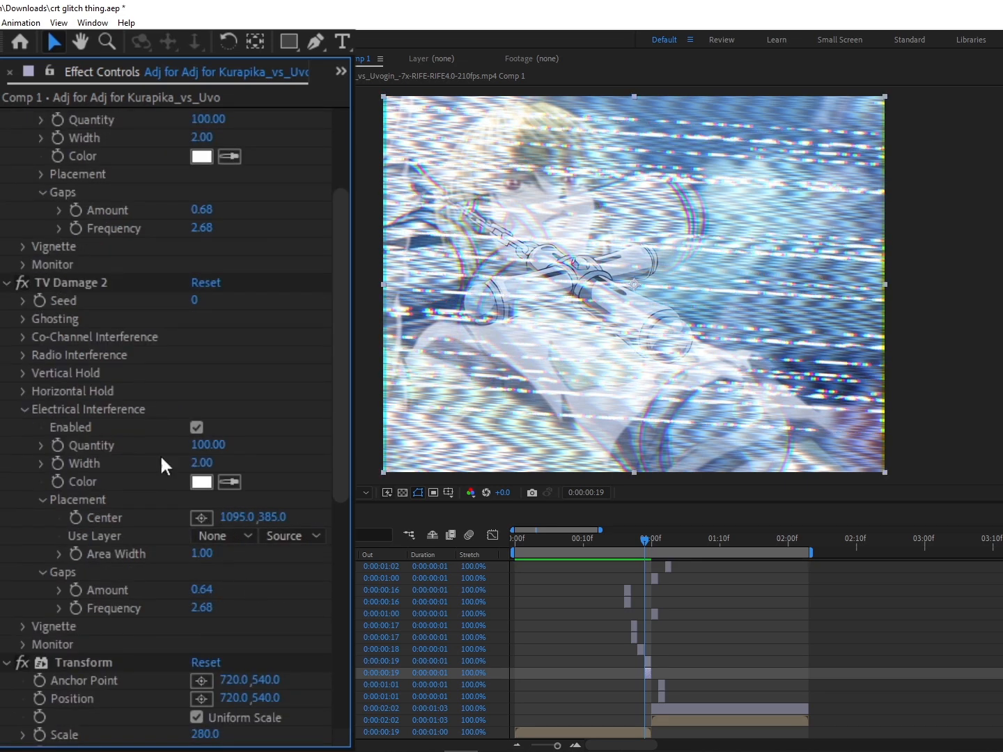
scroll("down", 3)
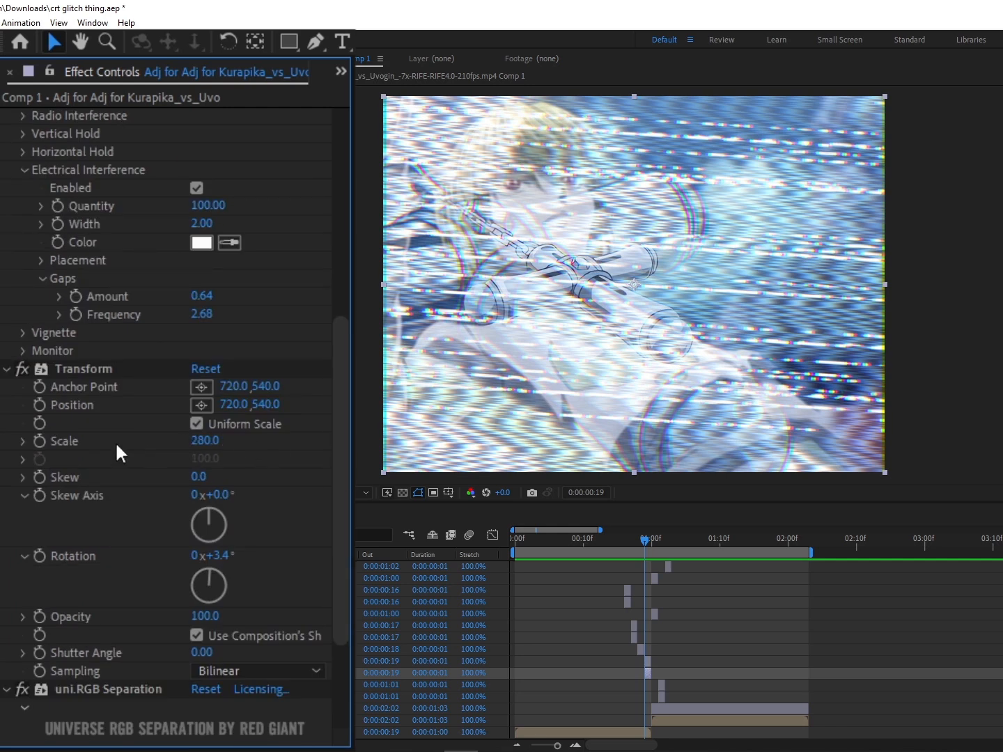
scroll("down", 3)
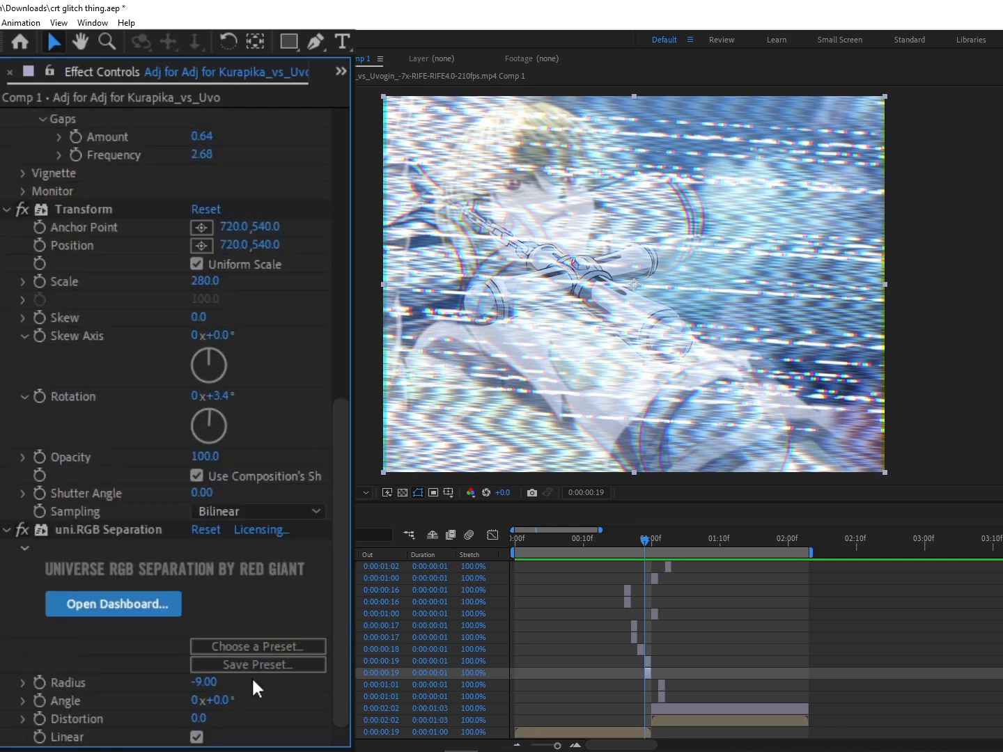
mouse_move(685, 142)
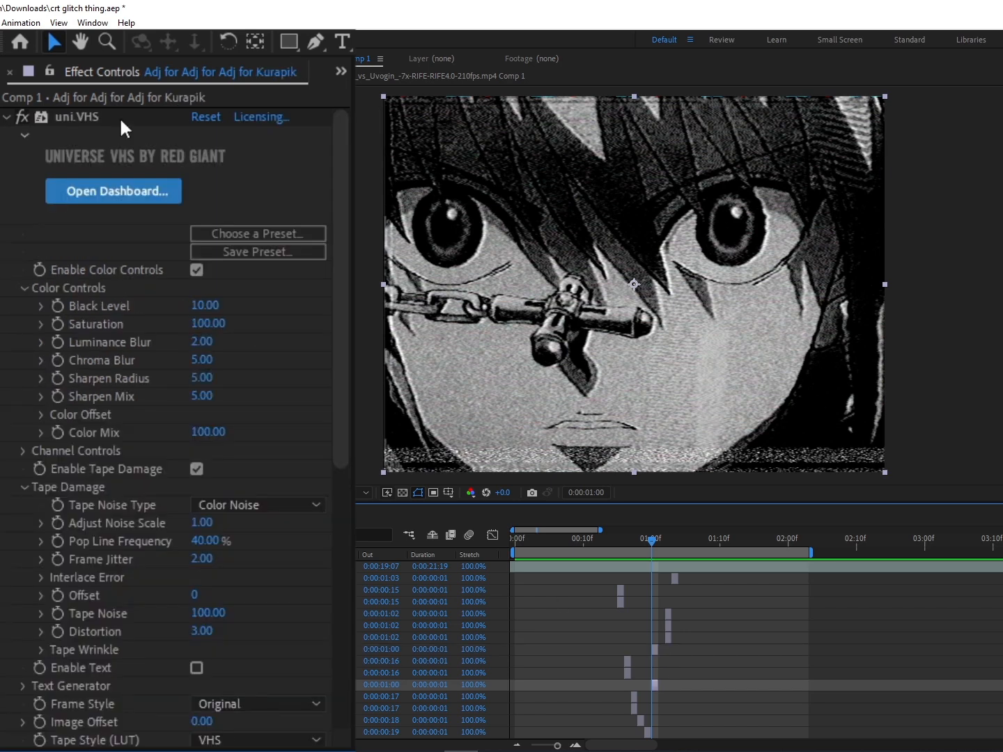
Scroll through uni.VHS, TV Damage, the 313-scale Transform, S_TimeWarpRGB and 133° Hue Shift
scroll("down", 3)
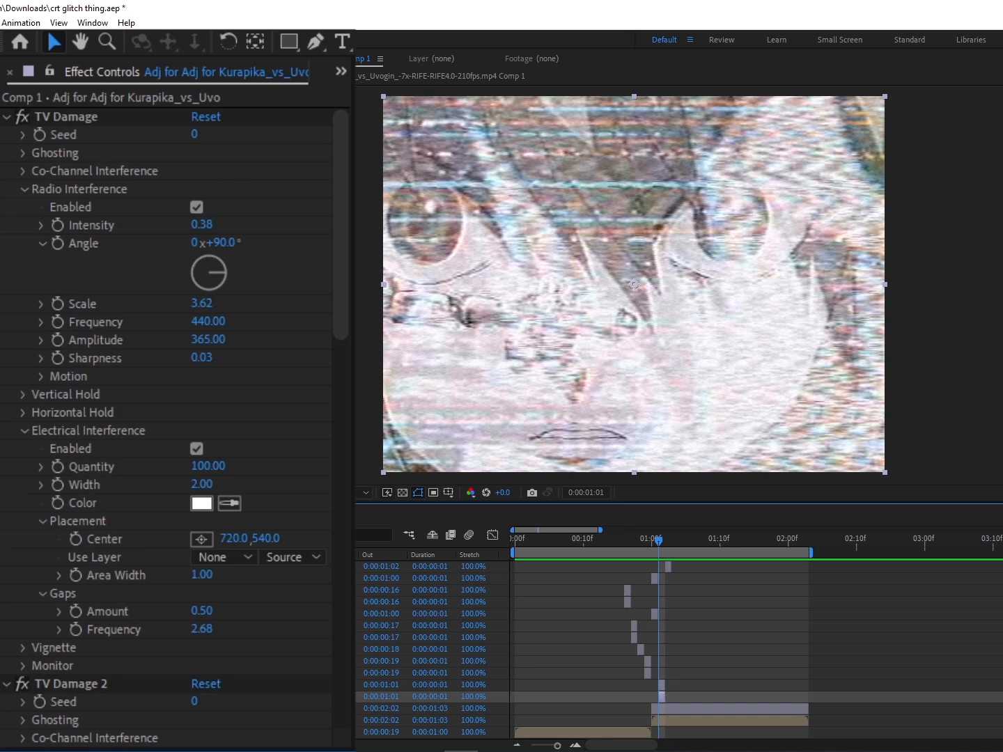
scroll("down", 3)
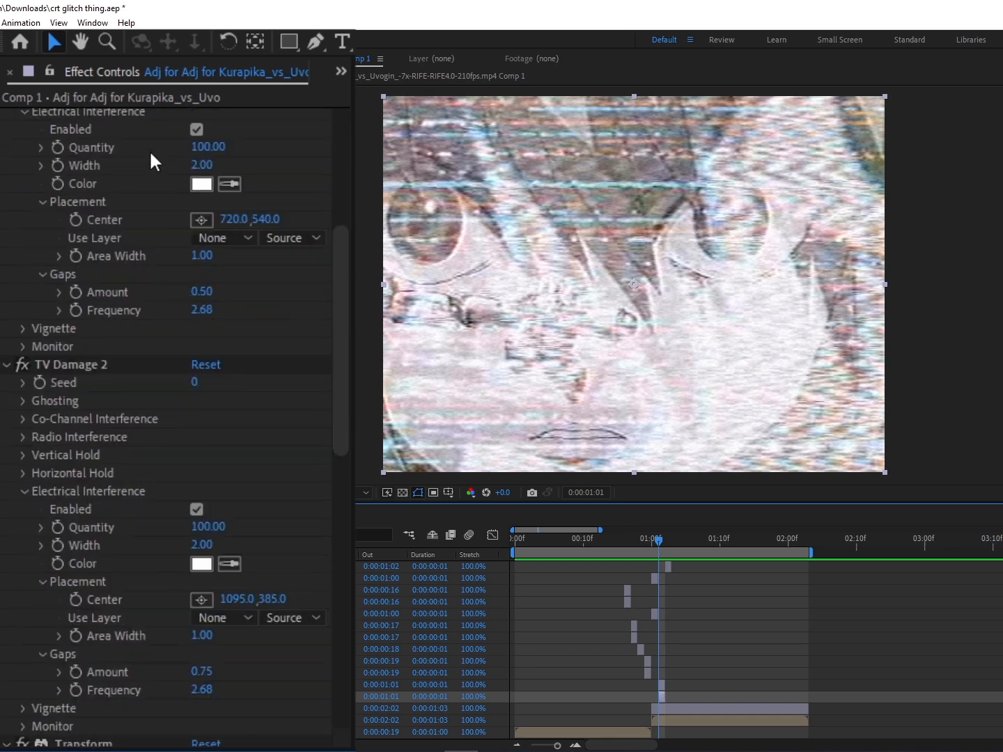
mouse_move(230, 289)
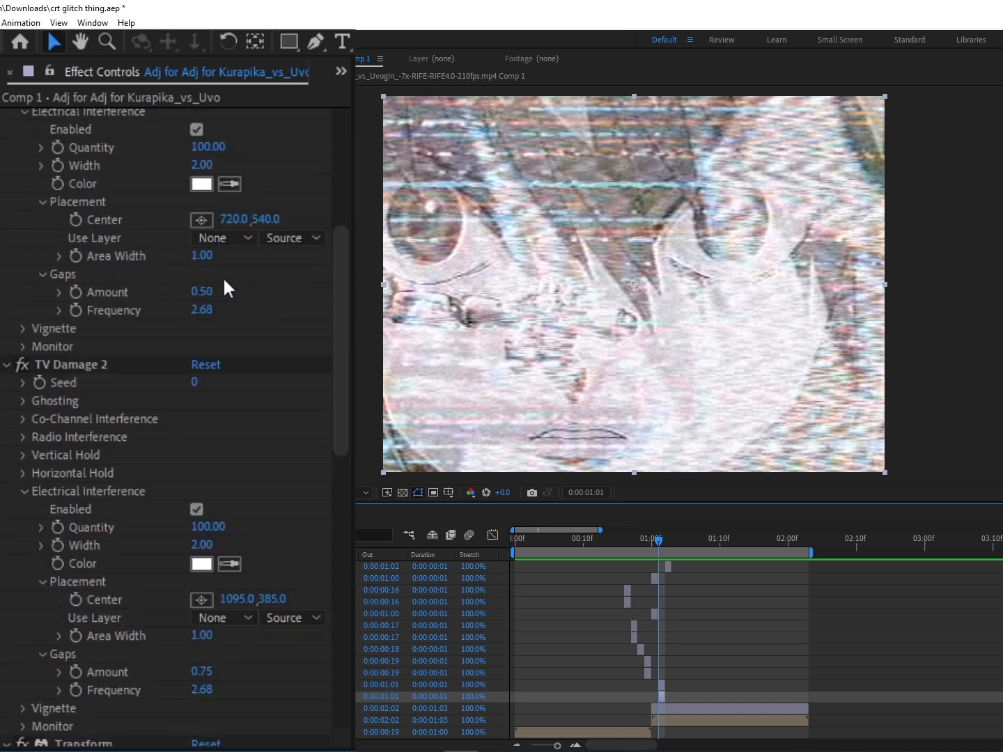
scroll("down", 3)
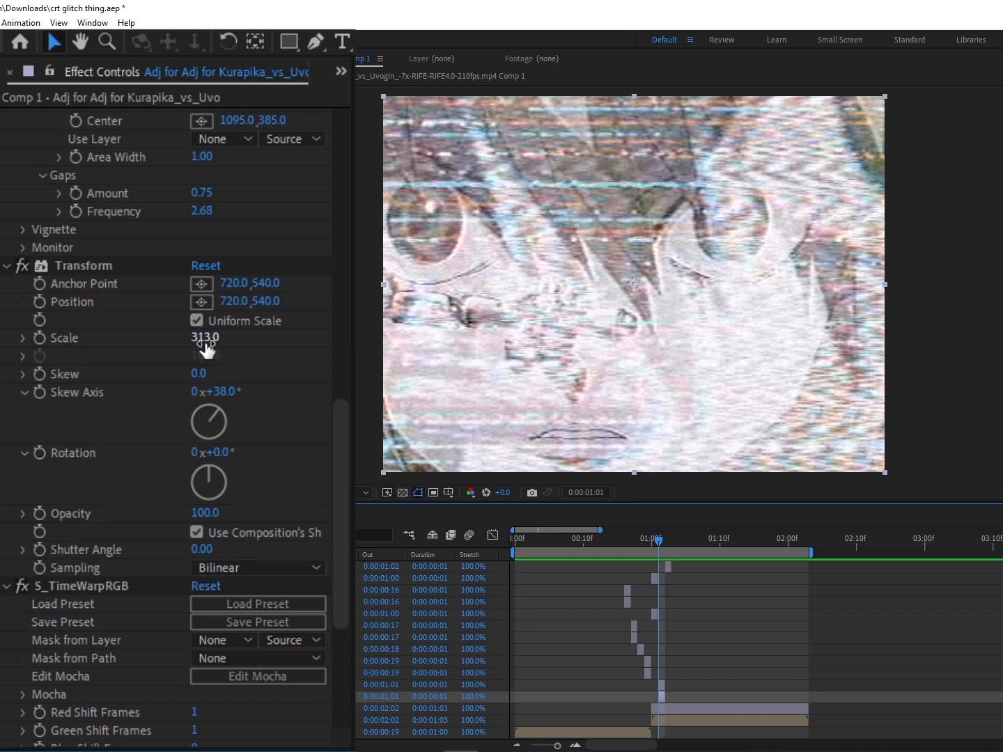
scroll("down", 3)
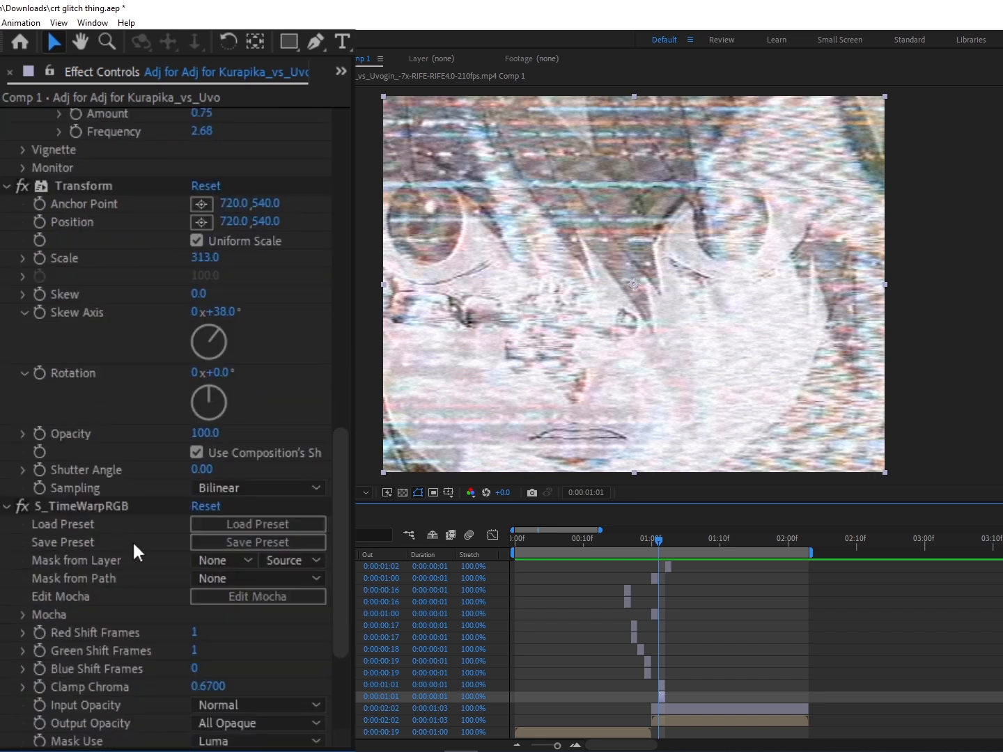
scroll("down", 3)
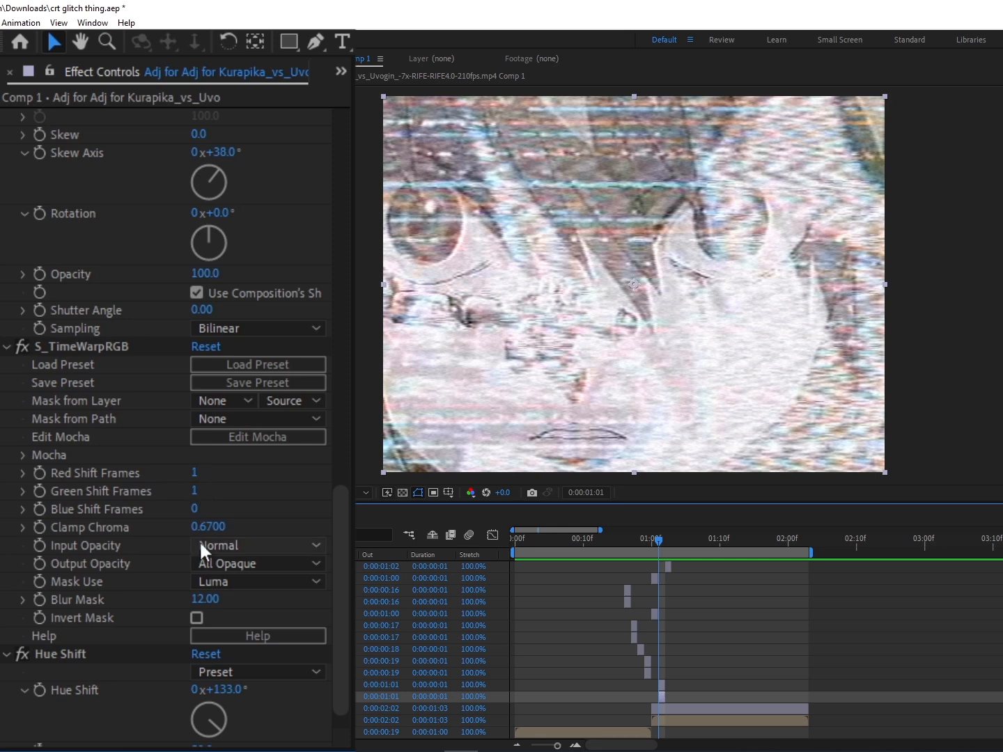
scroll("down", 3)
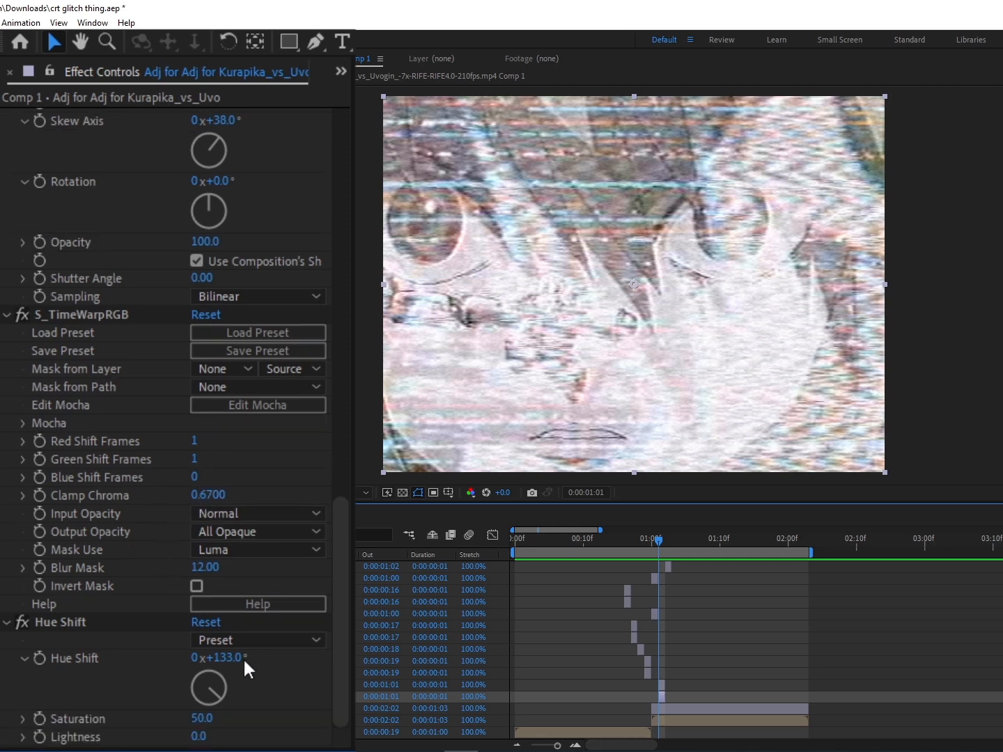
mouse_move(582, 240)
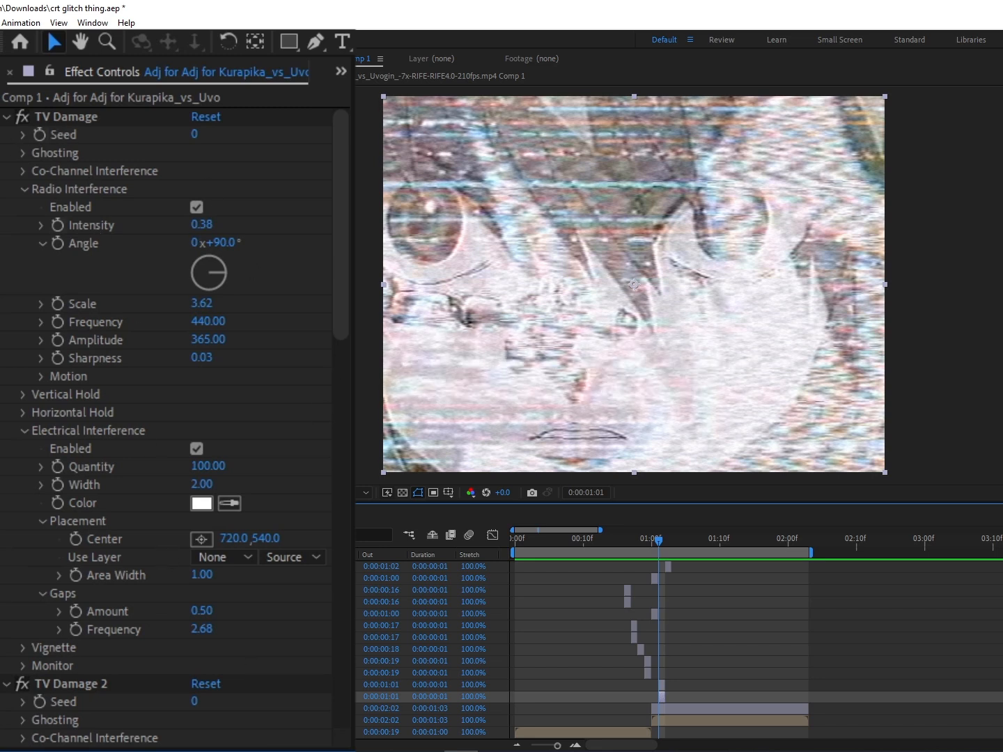
mouse_move(662, 223)
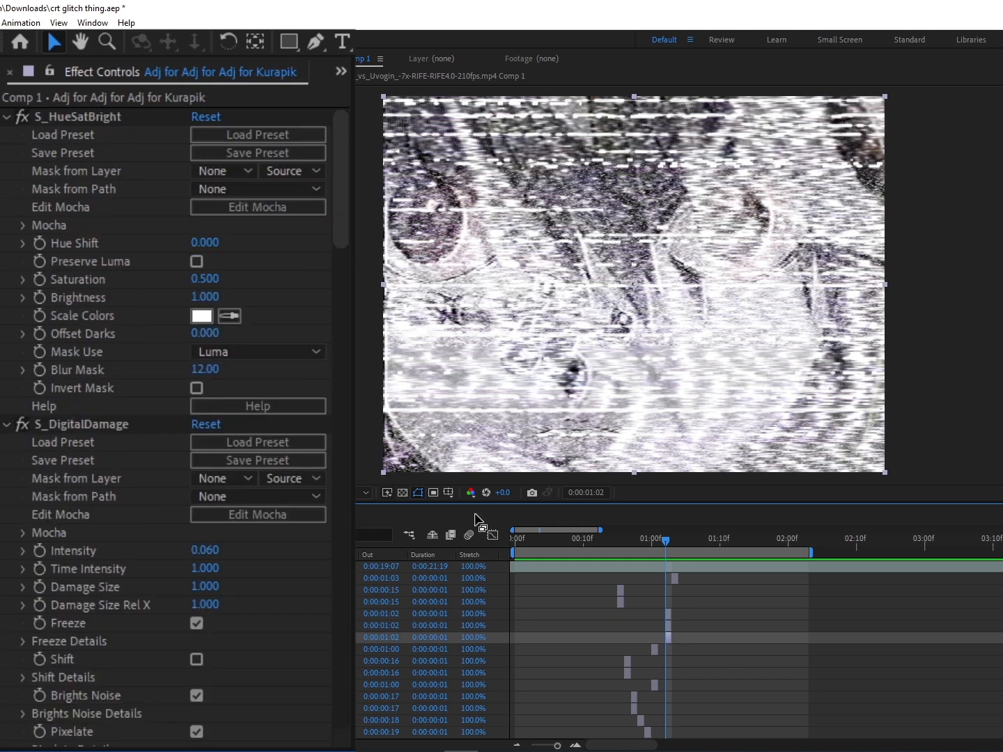
Scroll through the Data Glitch settings of the framer near 1:03
scroll("down", 3)
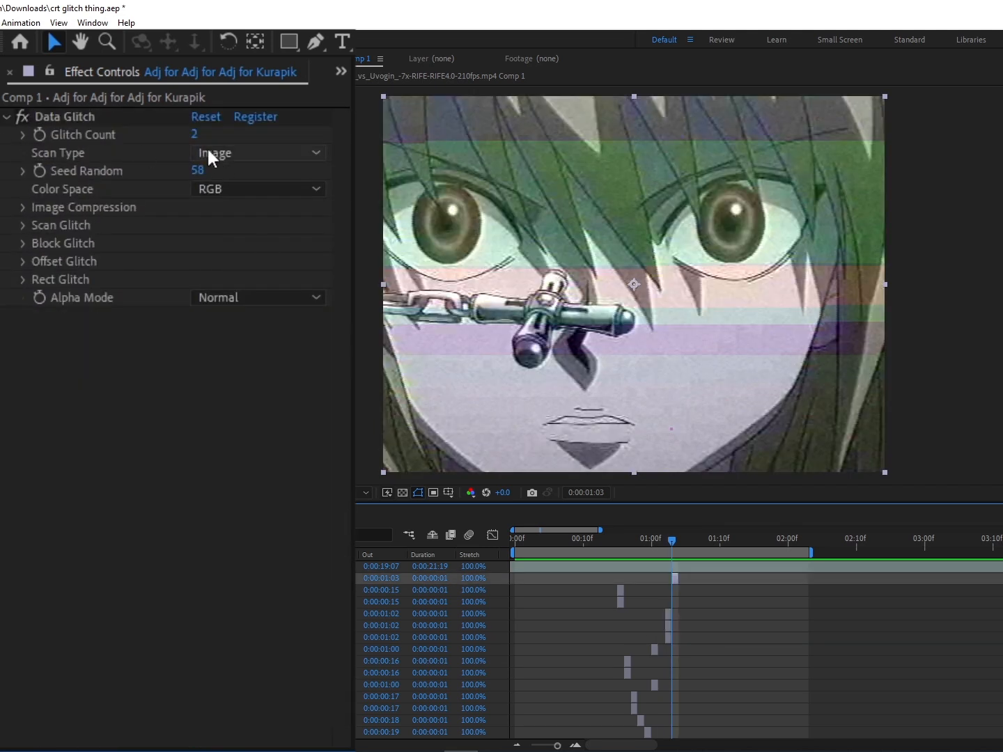
mouse_move(690, 621)
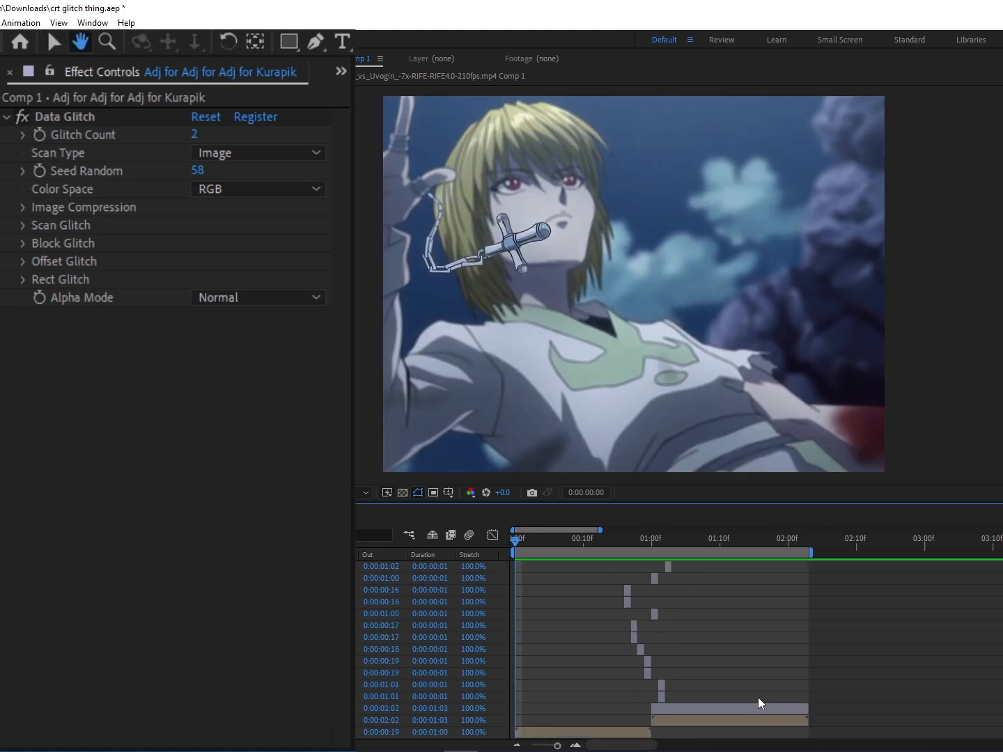
Preview the edit with its glitch transitions, stopping on the clean shot near frame 11
left_click(761, 540)
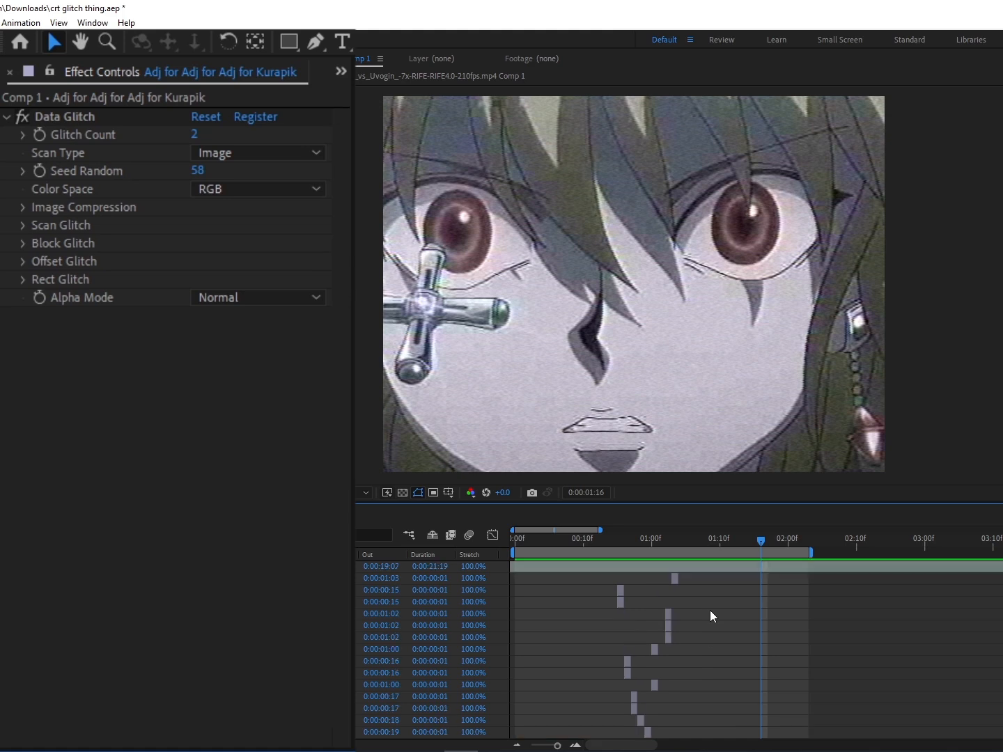
mouse_move(710, 616)
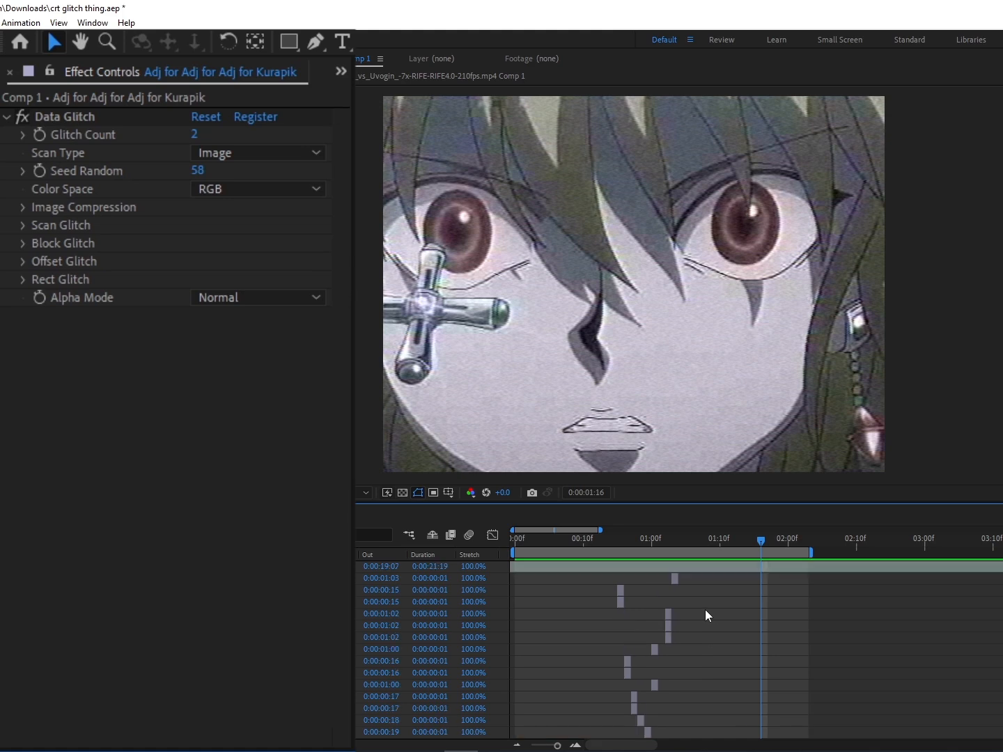
mouse_move(655, 567)
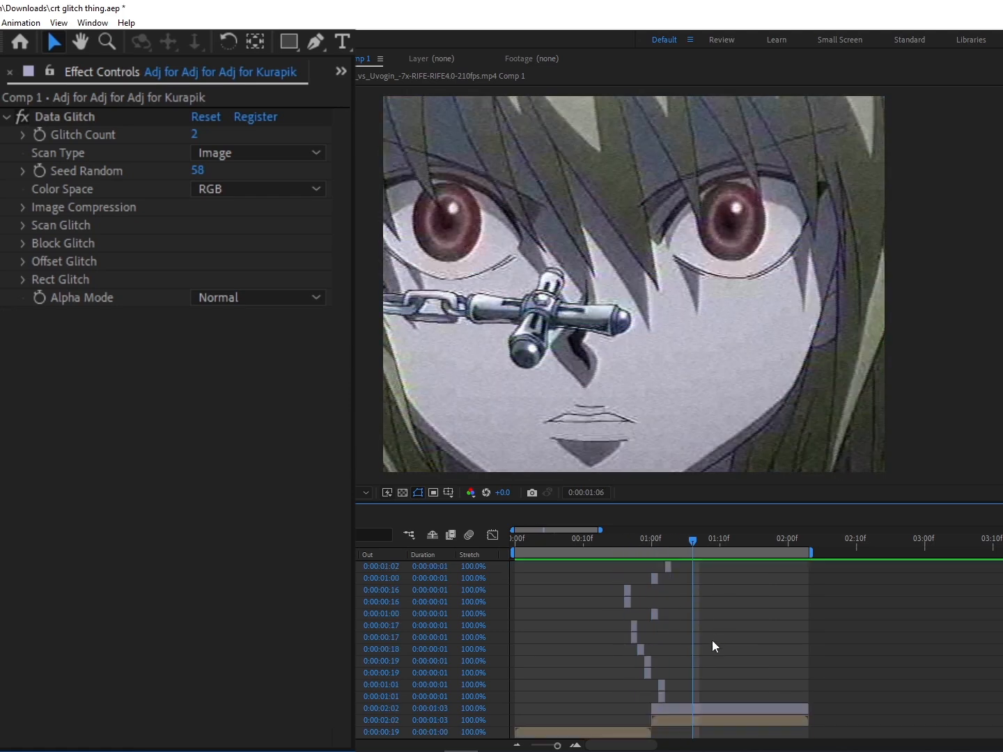
left_click(654, 537)
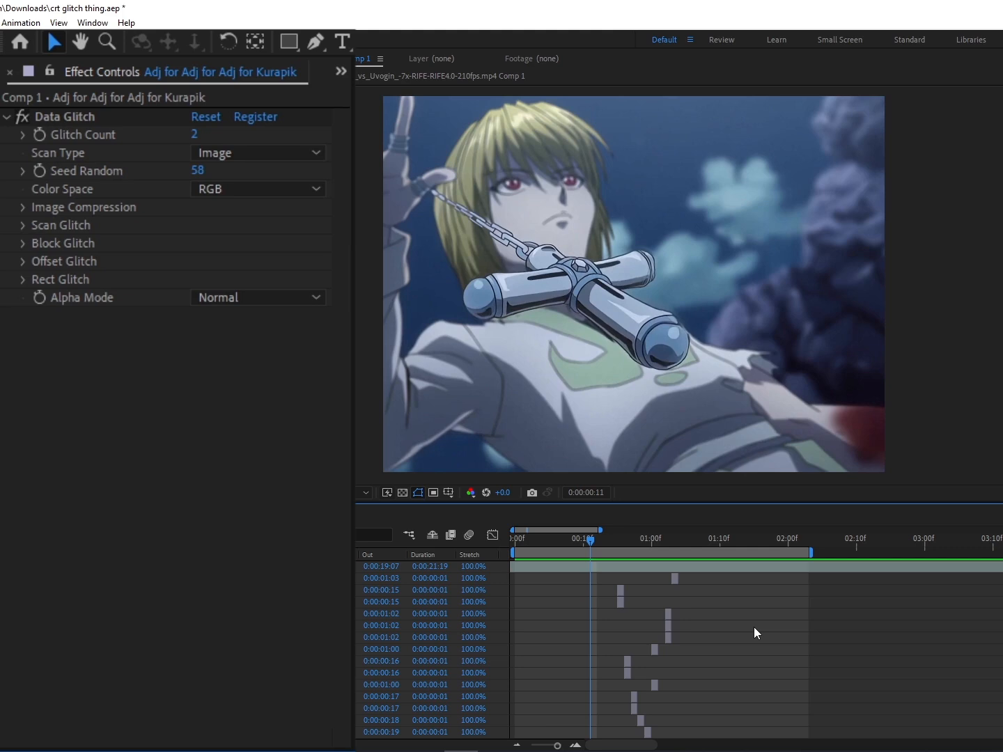
mouse_move(767, 632)
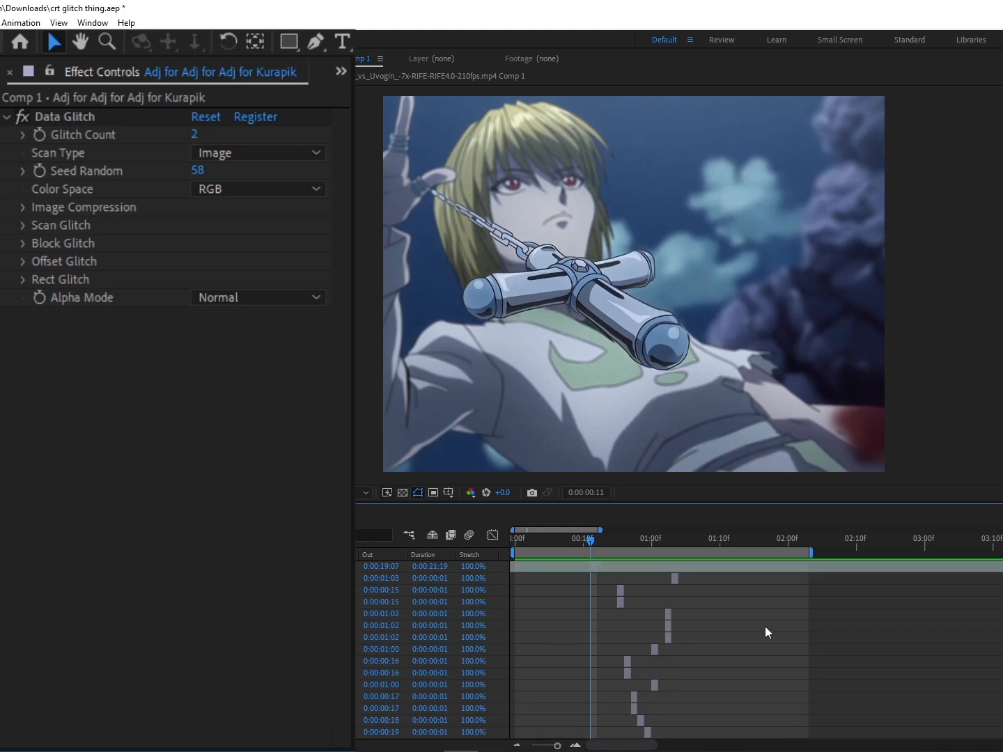
mouse_move(768, 631)
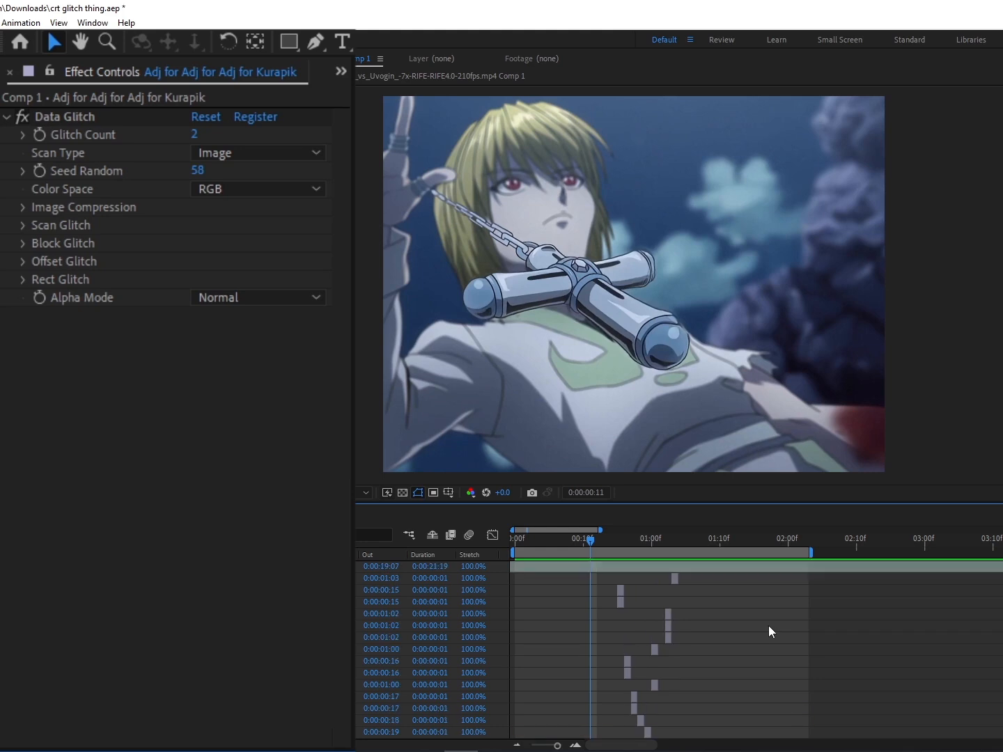
mouse_move(767, 629)
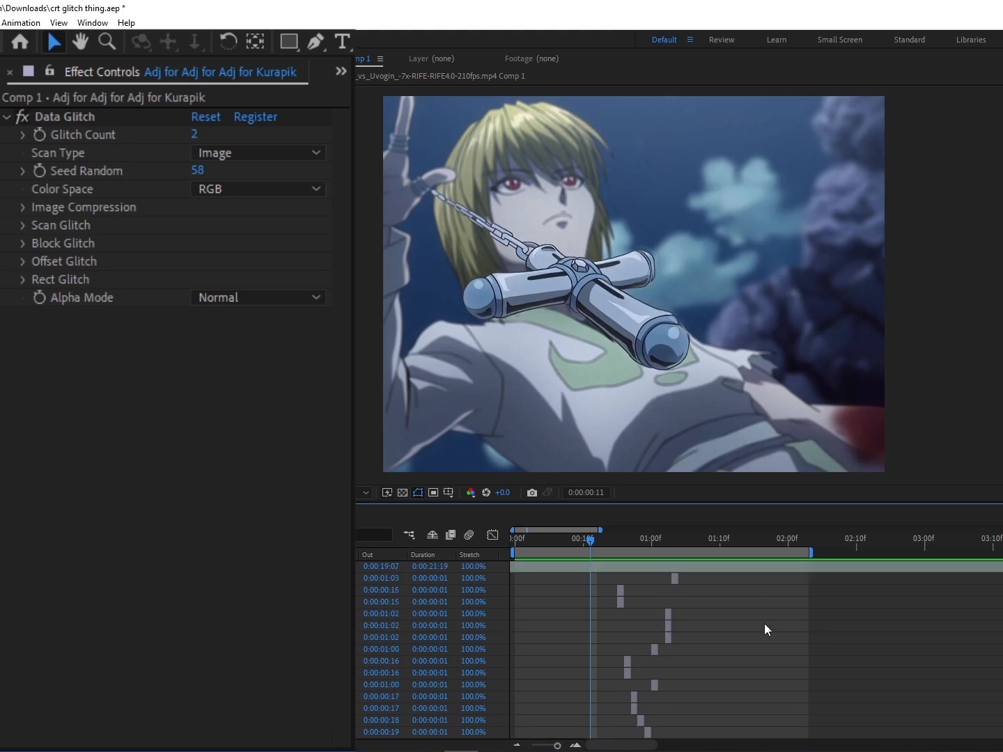